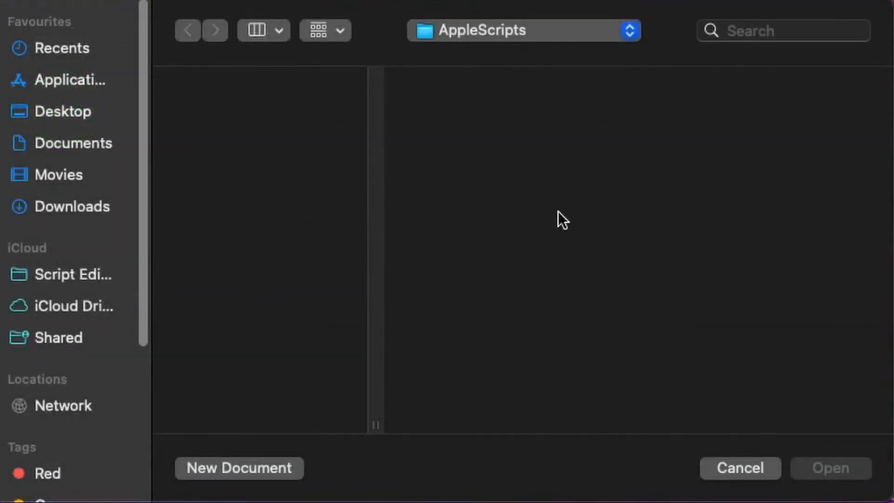
Launch Script Editor from Spotlight and start a new blank script document.
{"action": "key", "text": "cmd+space"}
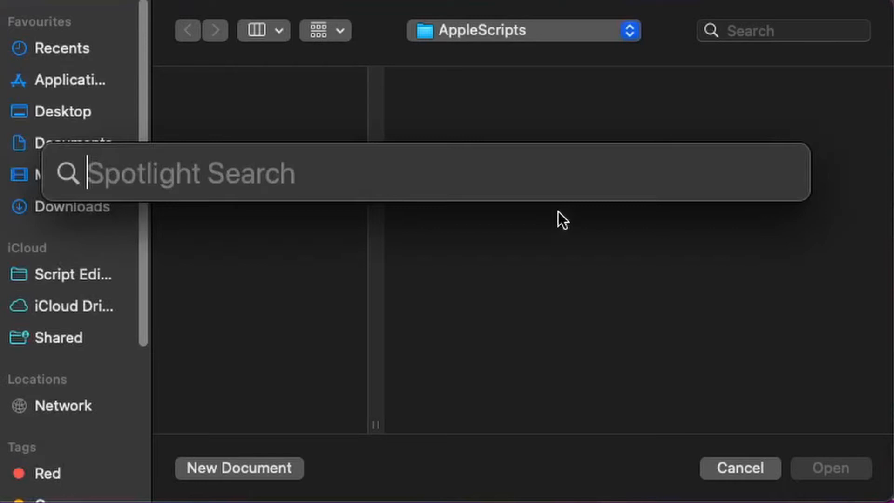
{"action": "mouse_move", "coordinate": [483, 199]}
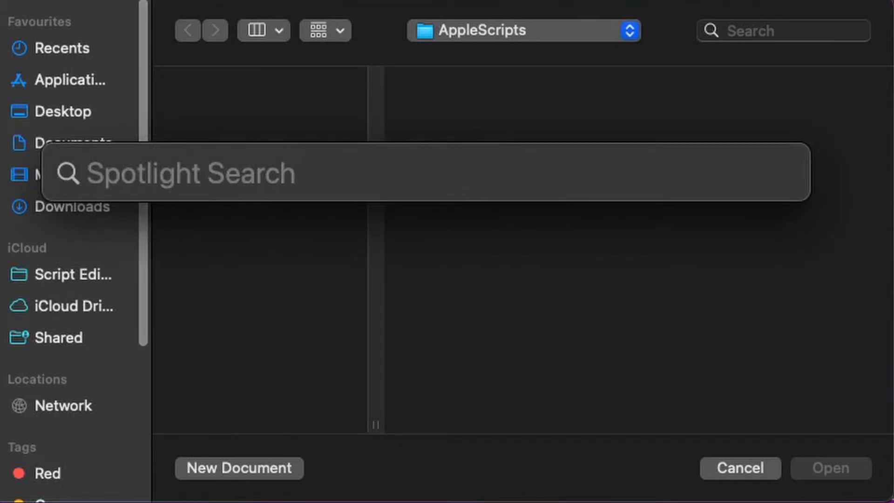
{"action": "type", "text": "script Editor"}
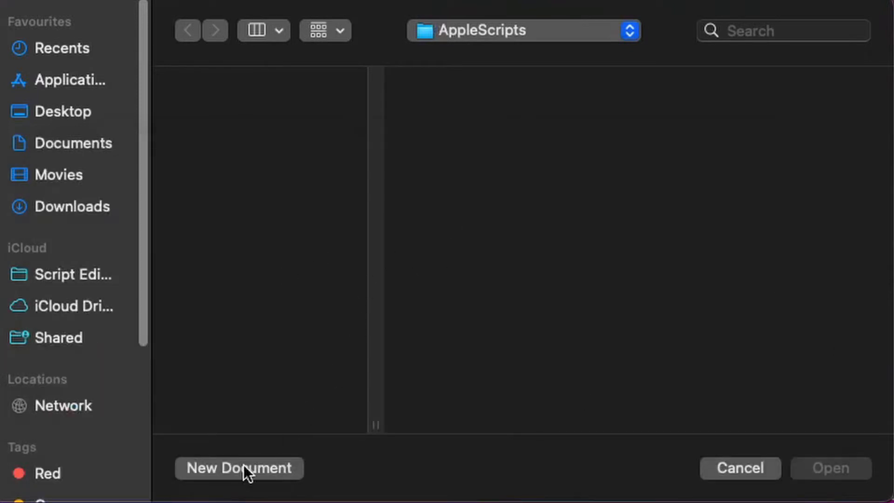
{"action": "left_click", "coordinate": [64, 110]}
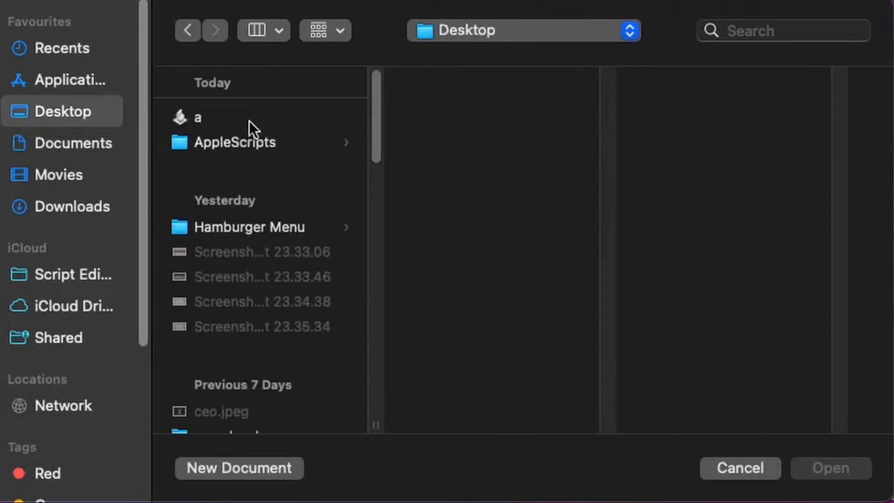
{"action": "left_click", "coordinate": [235, 141]}
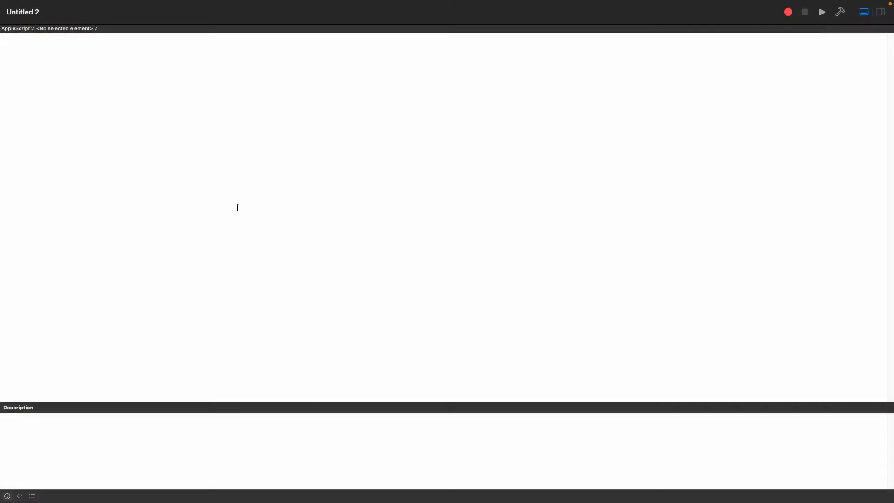
{"action": "mouse_move", "coordinate": [224, 222]}
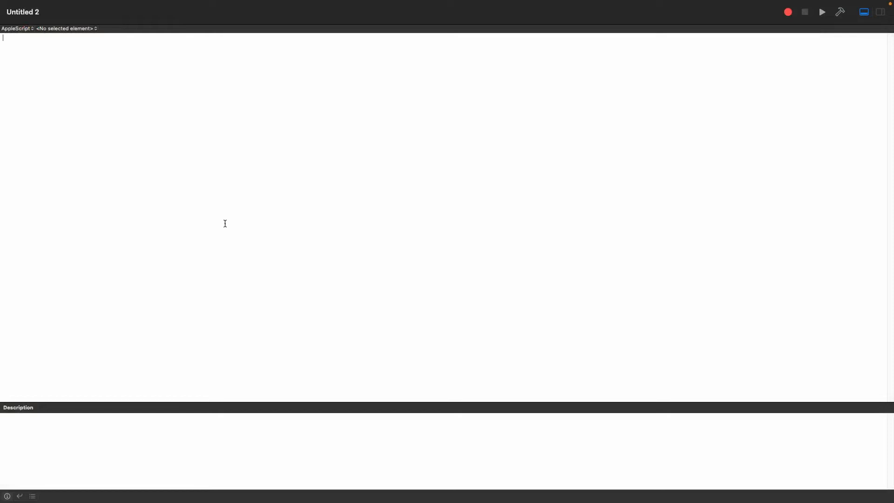
{"action": "mouse_move", "coordinate": [397, 271]}
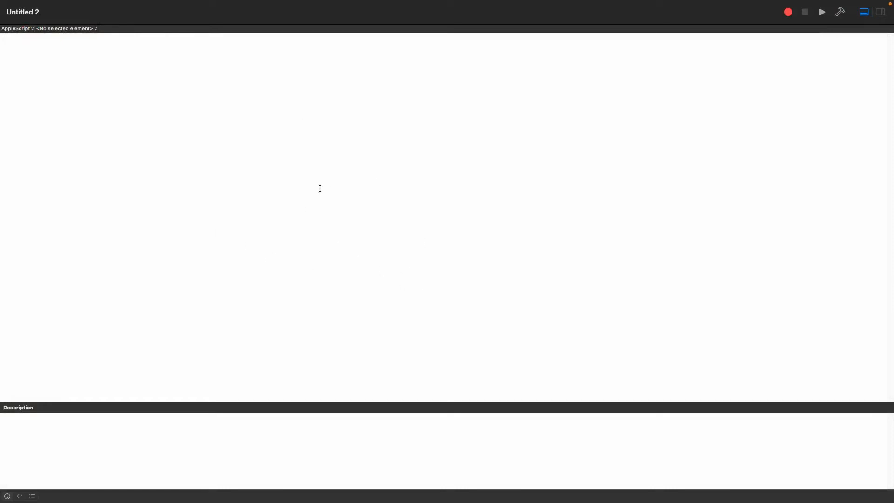
{"action": "mouse_move", "coordinate": [273, 187]}
{"action": "type", "text": "tell"}
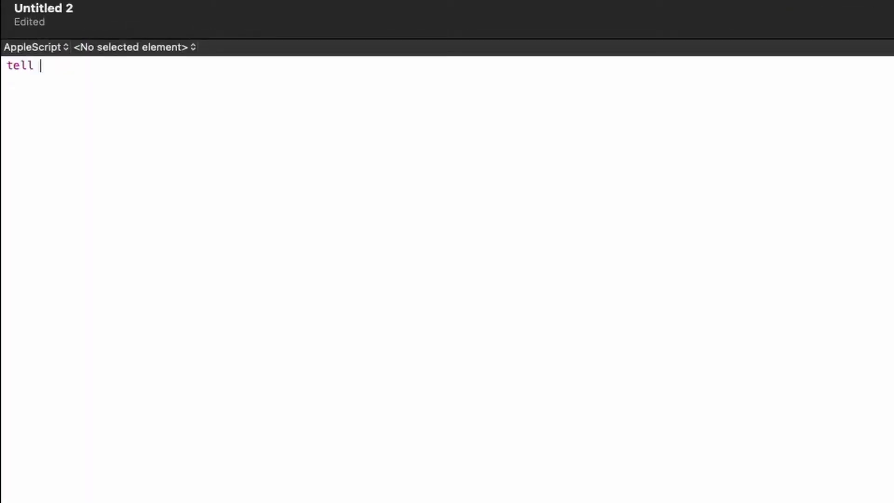
Write tell application "Safari" and make new document with properties {URL: ""}.
{"action": "type", "text": "applicat"}
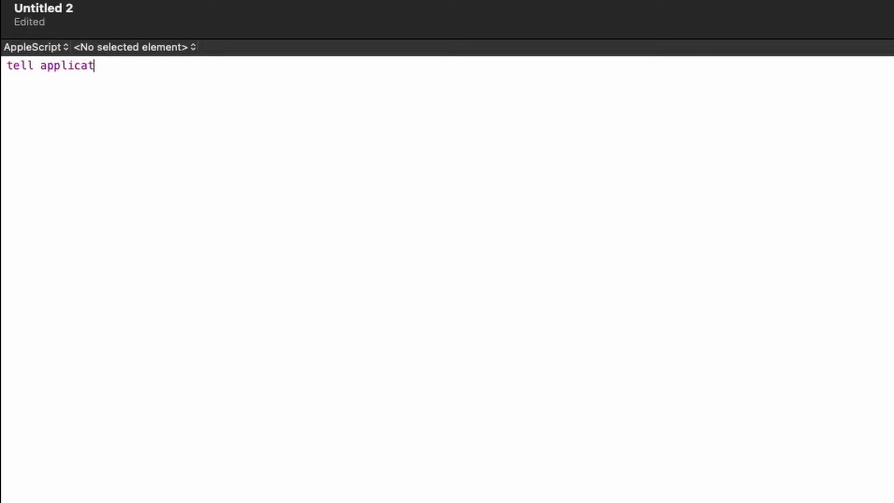
{"action": "type", "text": "ion \""}
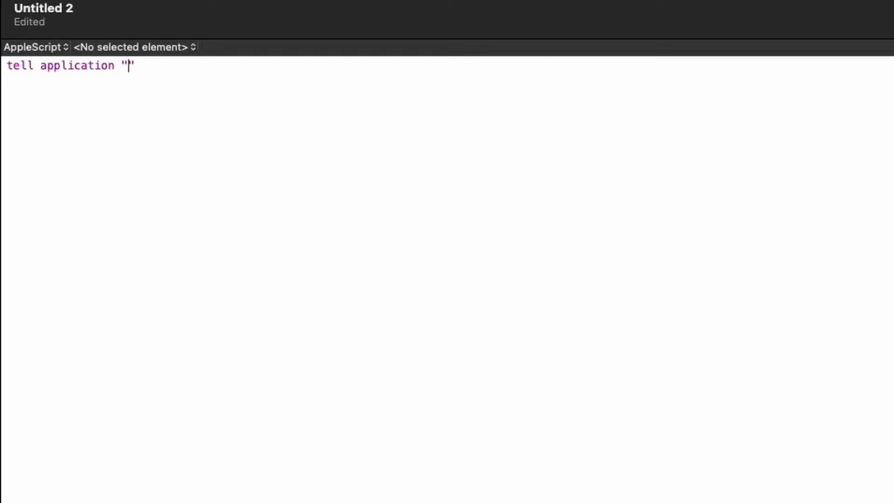
{"action": "type", "text": "Safari"}
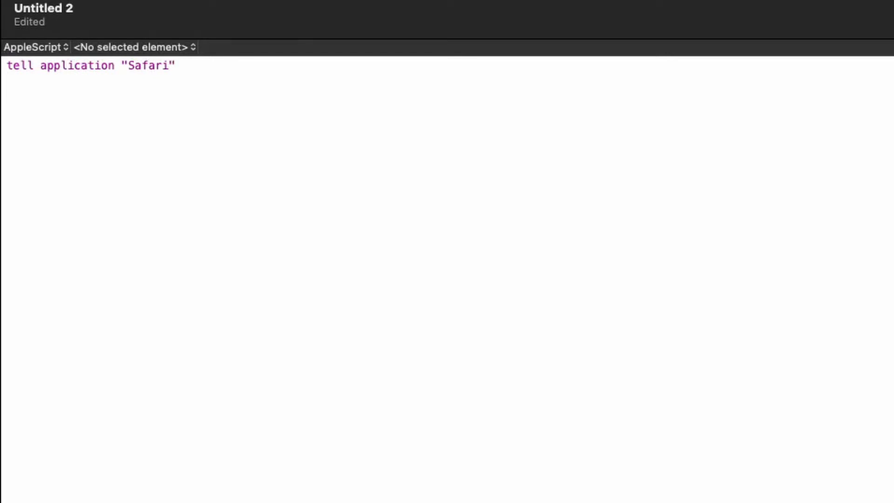
{"action": "type", "text": "make new document"}
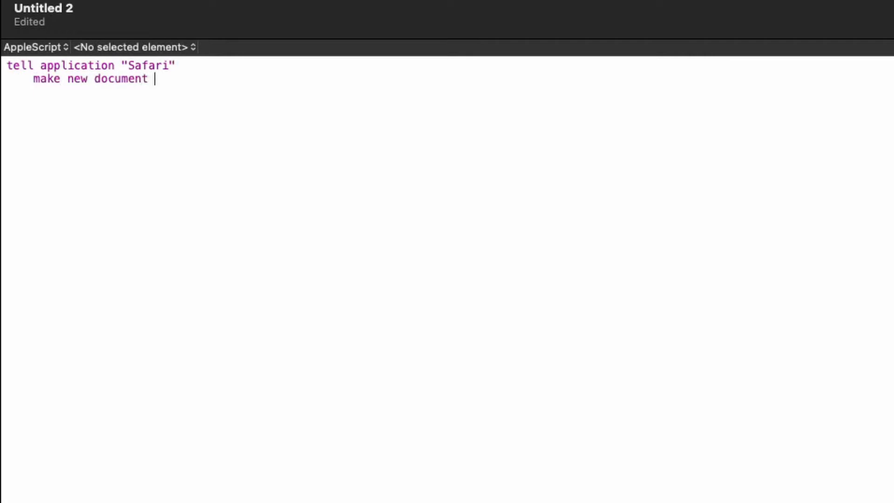
{"action": "type", "text": "with pr"}
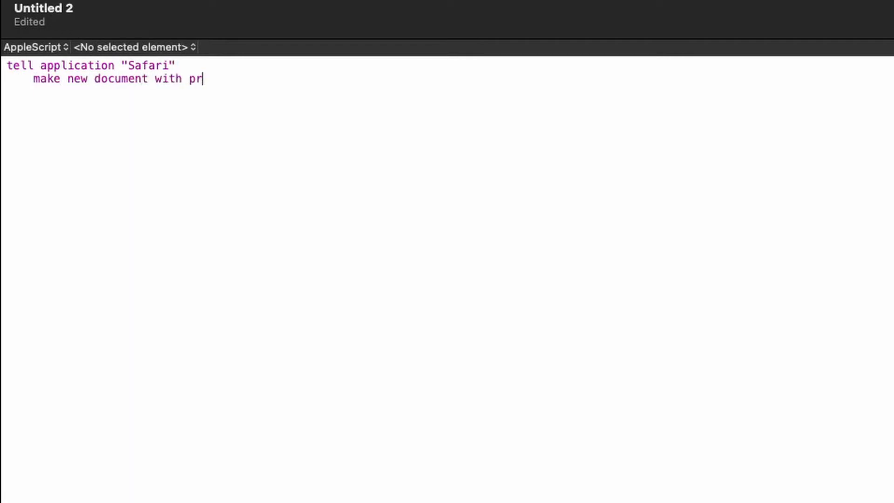
{"action": "type", "text": "operti"}
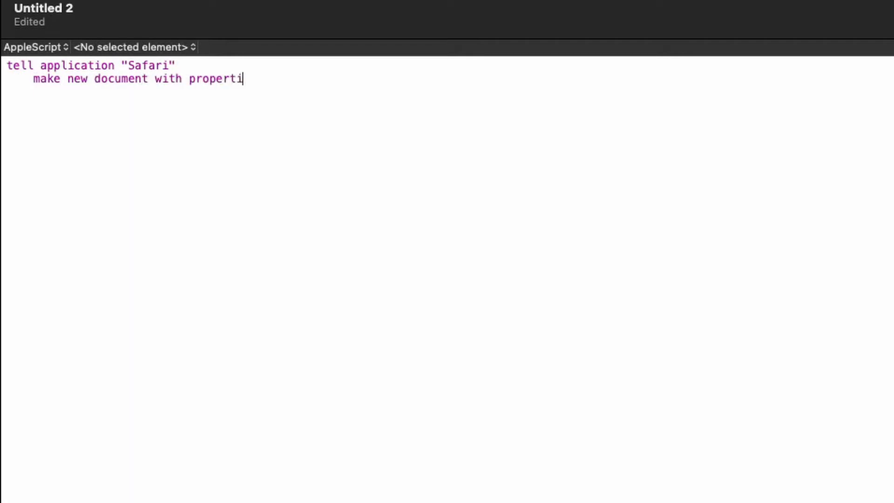
{"action": "type", "text": "es {}"}
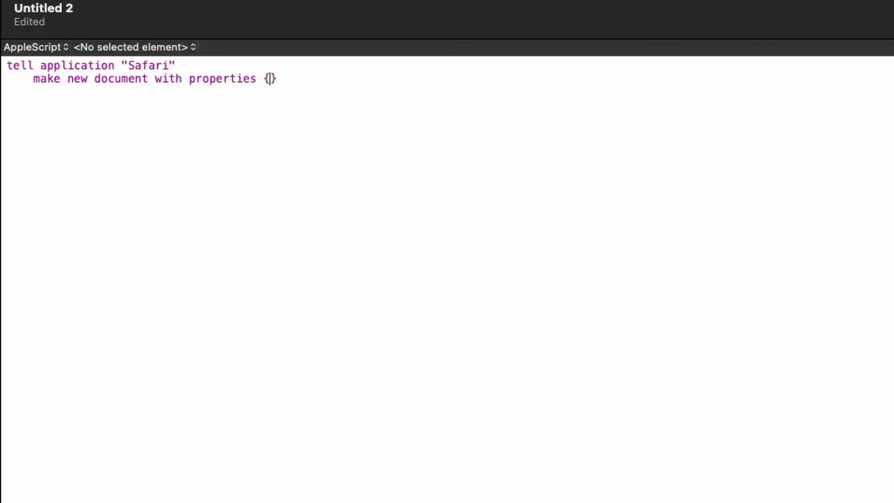
{"action": "type", "text": "URL:"}
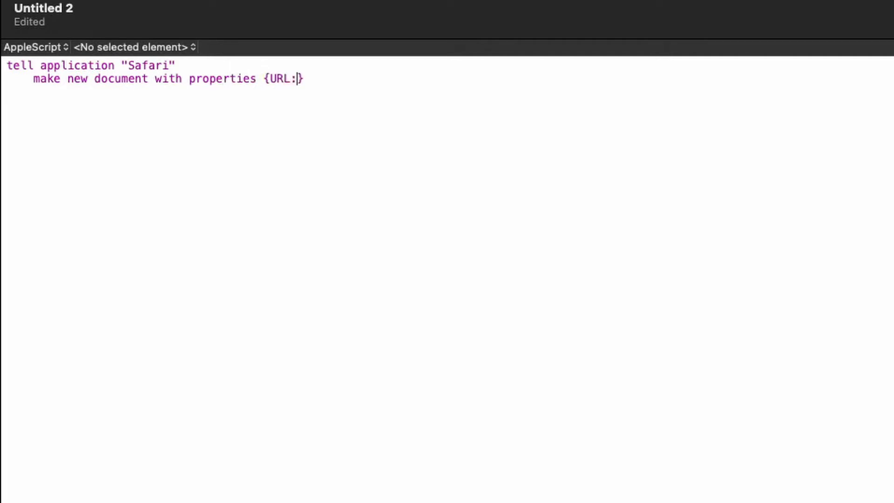
{"action": "type", "text": "\"\""}
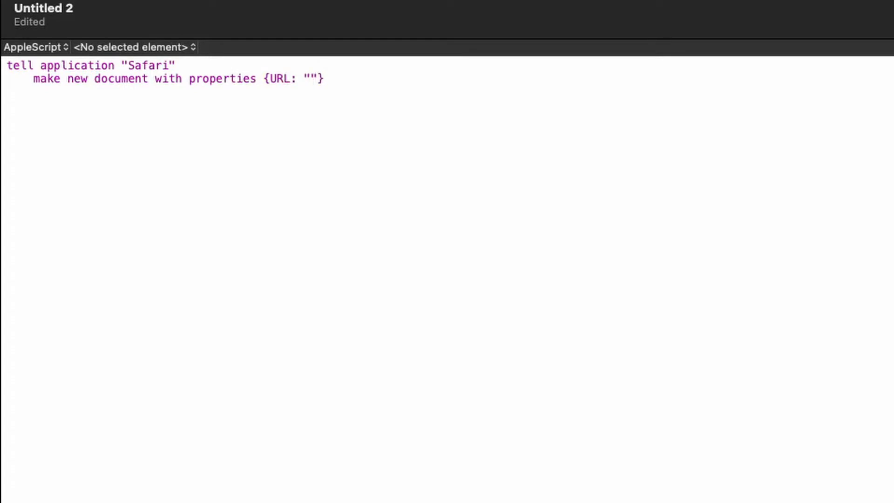
{"action": "type", "text": "http"}
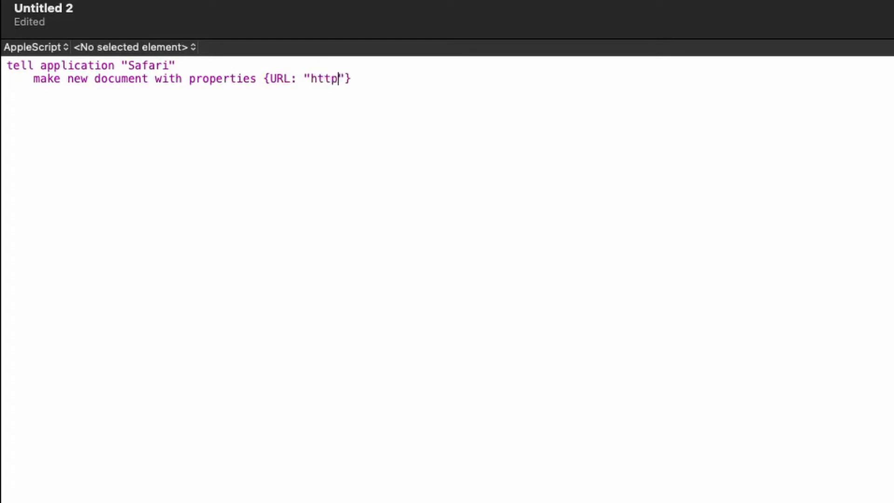
{"action": "type", "text": "s://"}
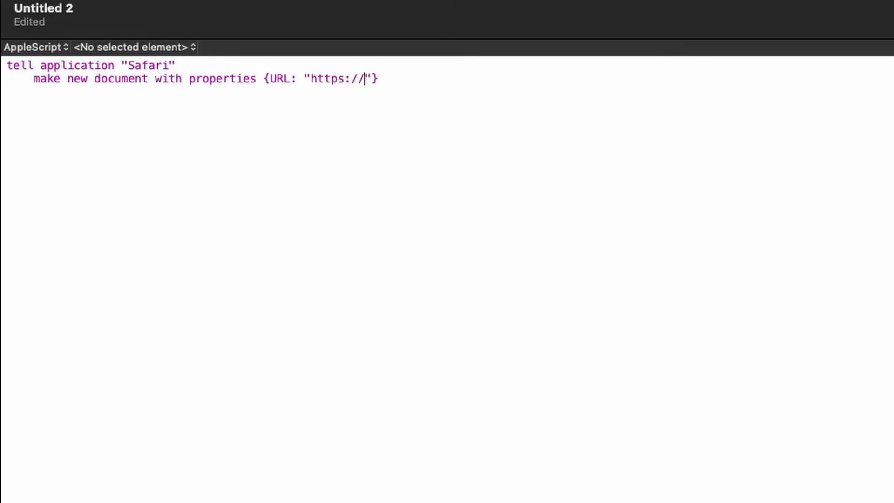
{"action": "type", "text": "apple.com"}
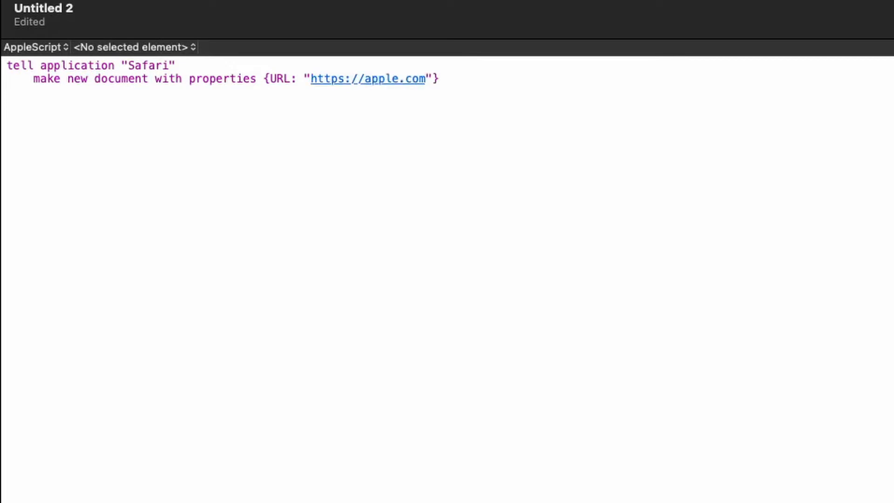
{"action": "type", "text": "en"}
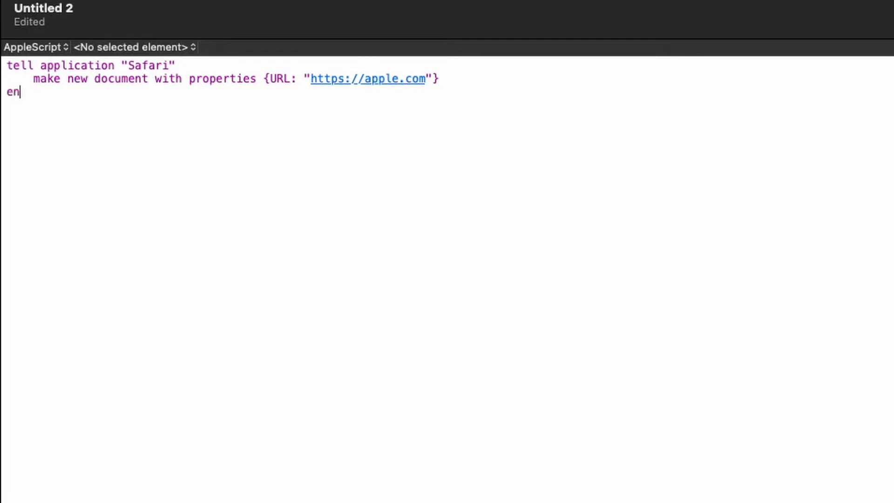
{"action": "type", "text": "d tell"}
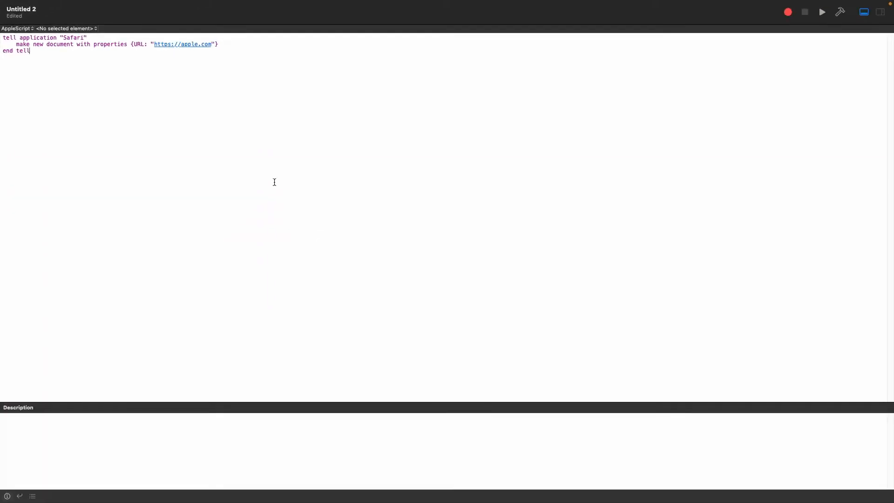
{"action": "key", "text": "cmd+s"}
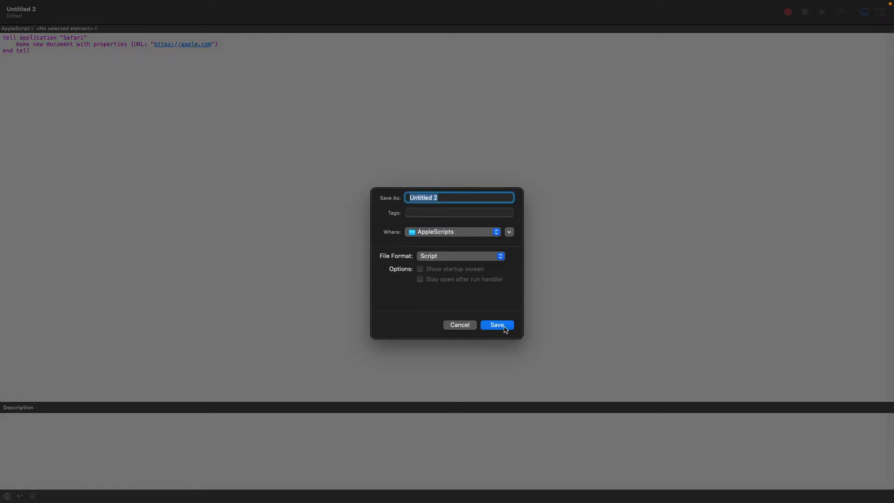
Save the script into AppleScripts and start File > Export.
{"action": "left_click", "coordinate": [497, 325]}
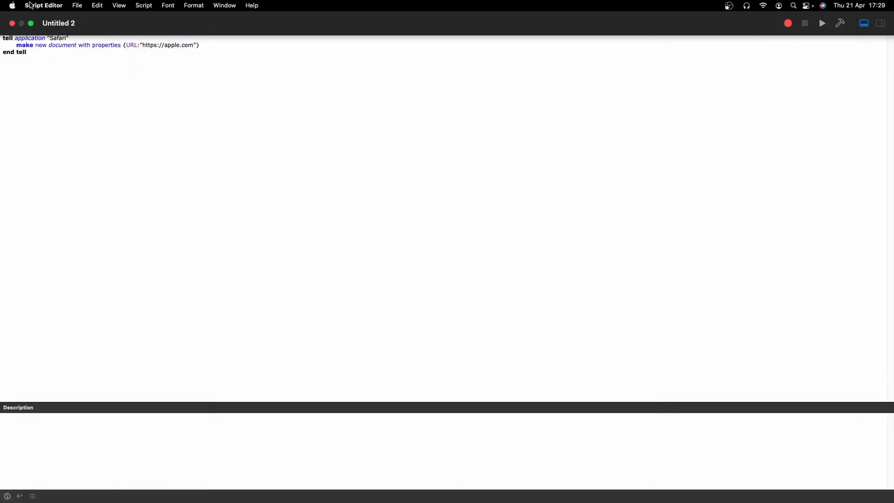
{"action": "left_click", "coordinate": [77, 6]}
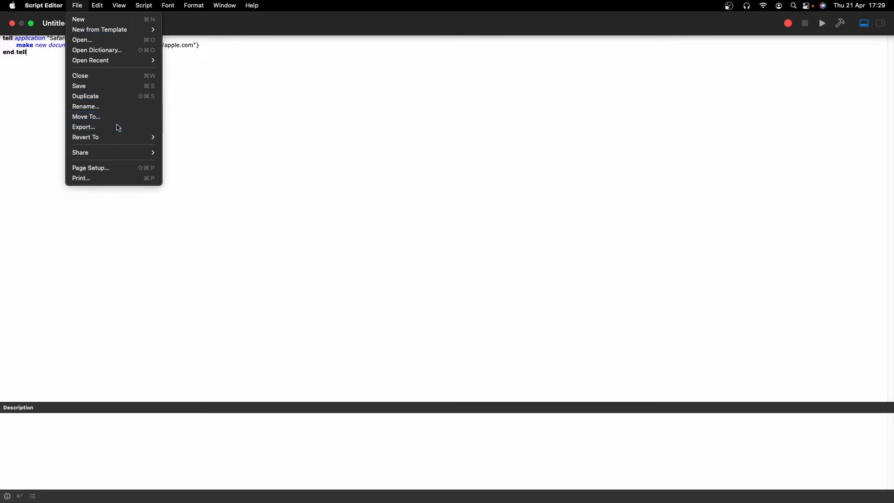
{"action": "left_click", "coordinate": [83, 126]}
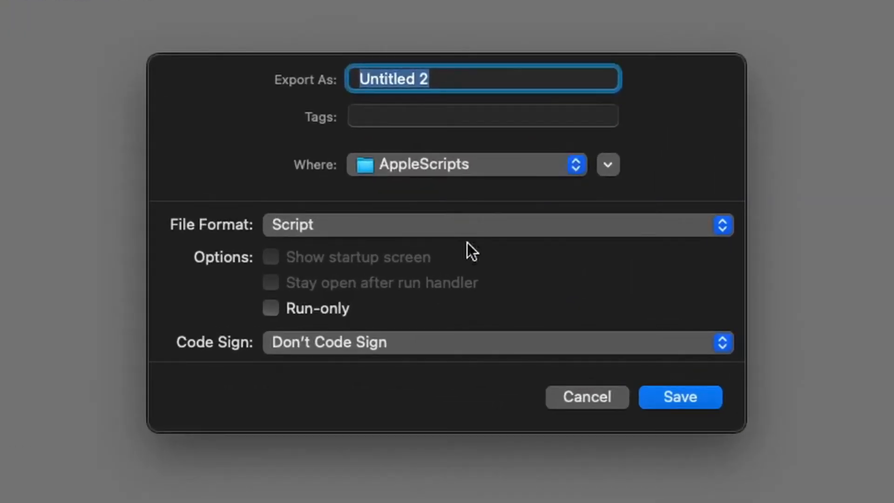
Export as an Application named SafariOpen into the AppleScripts folder.
{"action": "left_click", "coordinate": [497, 224]}
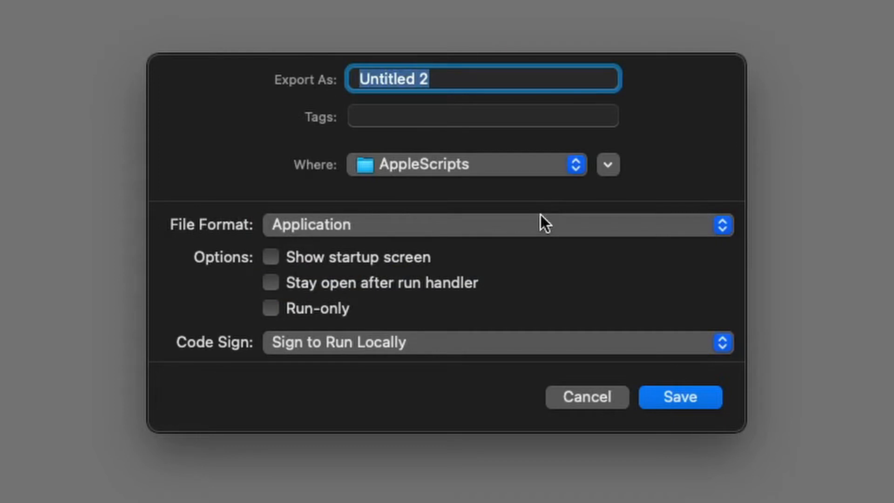
{"action": "type", "text": "Saf"}
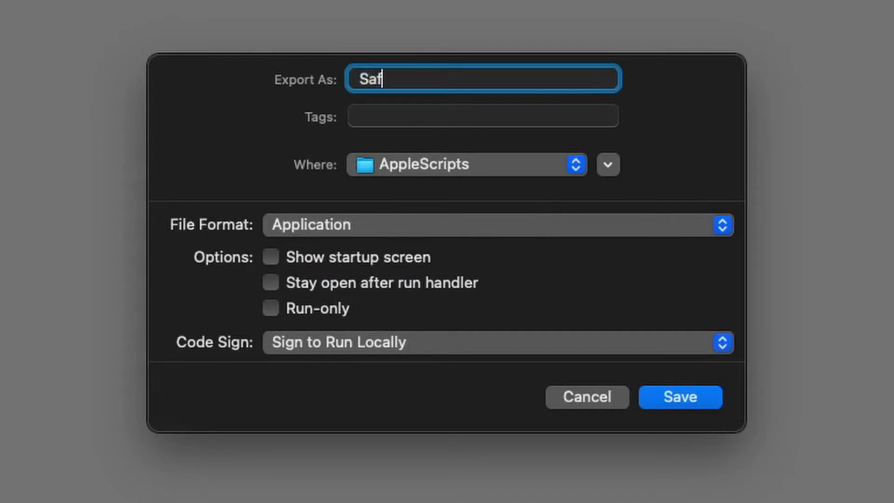
{"action": "type", "text": "ariOpen"}
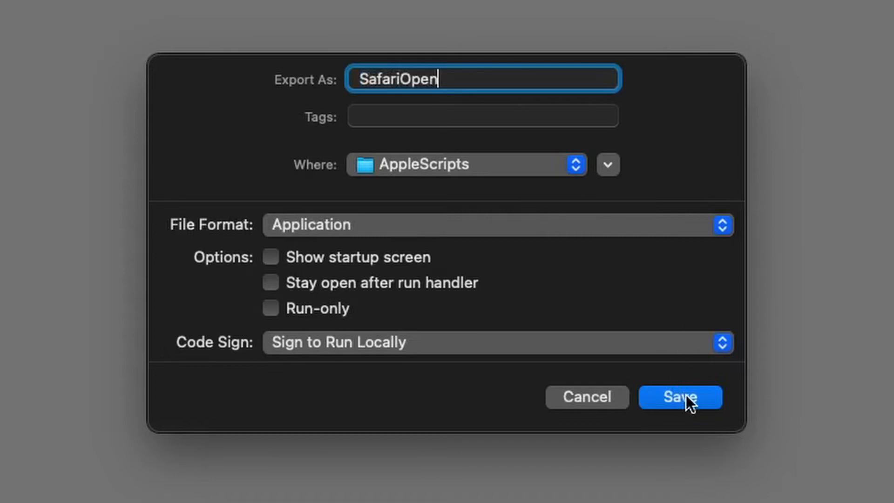
{"action": "left_click", "coordinate": [680, 397]}
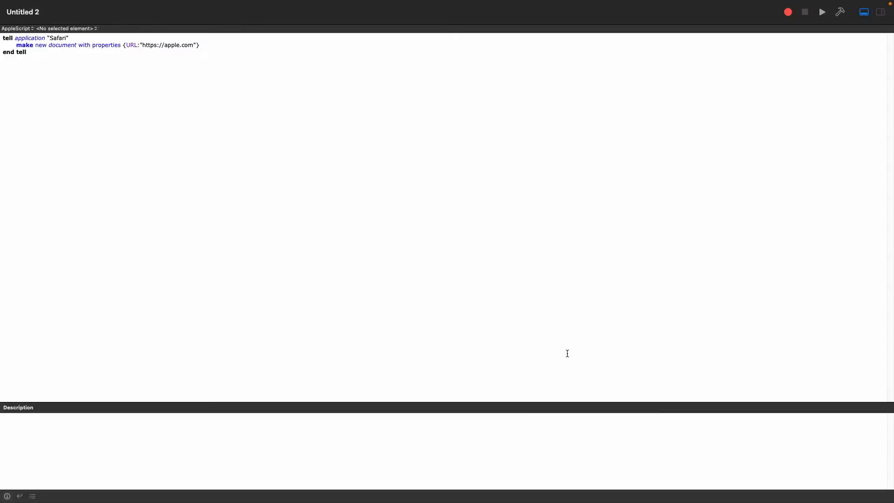
{"action": "mouse_move", "coordinate": [517, 346]}
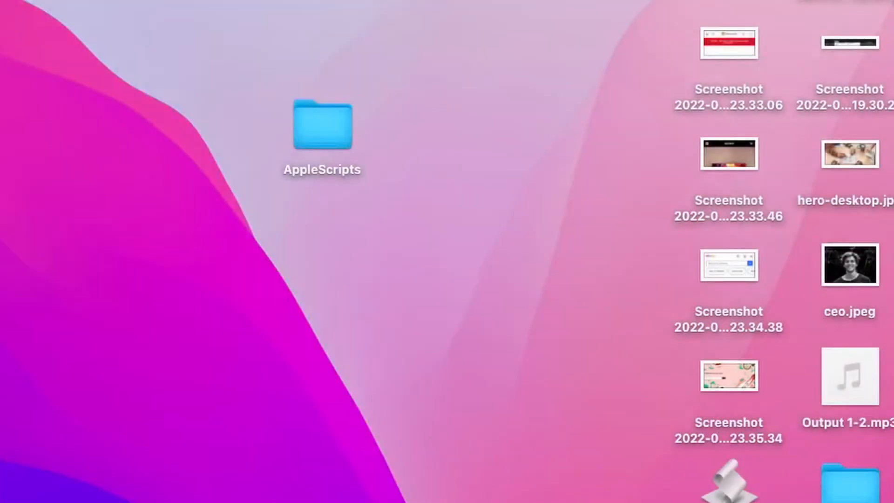
In the AppleScripts folder, select SafariOpen and review its Get Info details as an application.
{"action": "double_click", "coordinate": [323, 124]}
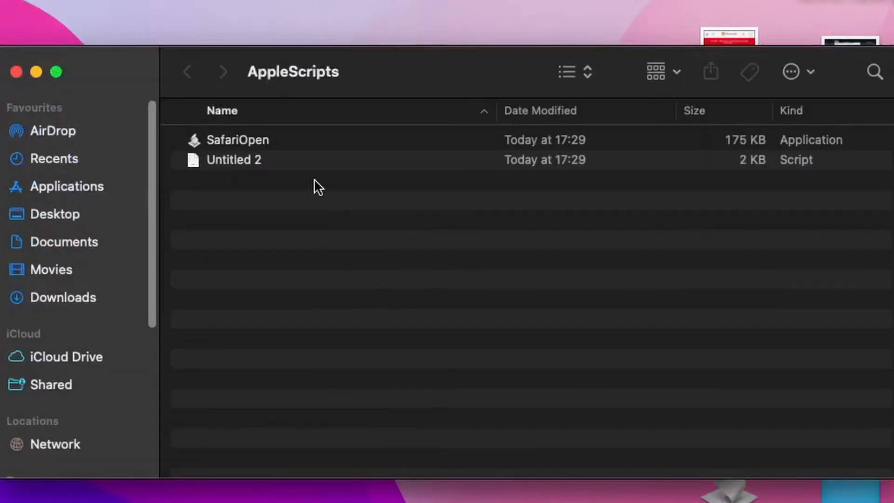
{"action": "left_click", "coordinate": [238, 139]}
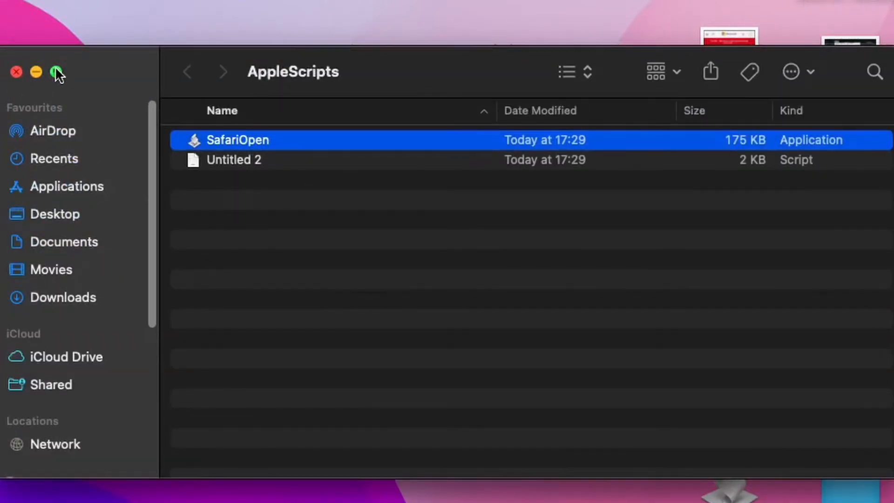
{"action": "right_click", "coordinate": [237, 140]}
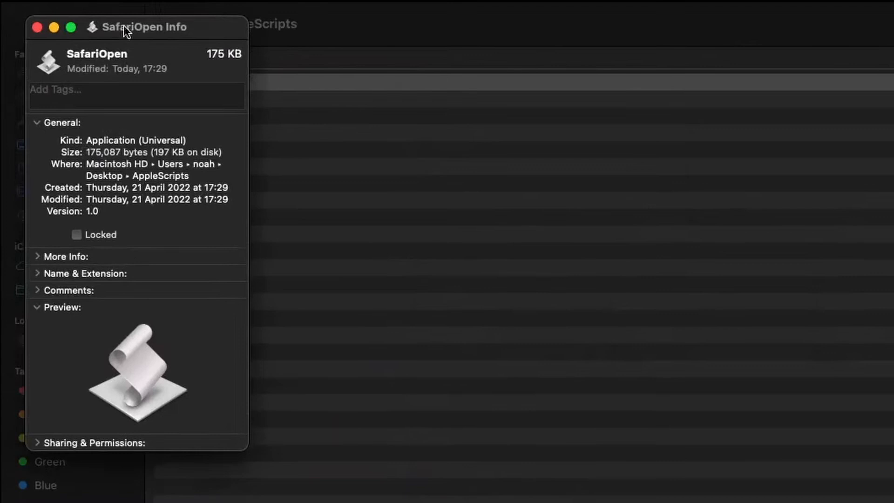
{"action": "left_click_drag", "start_coordinate": [145, 27], "coordinate": [429, 45]}
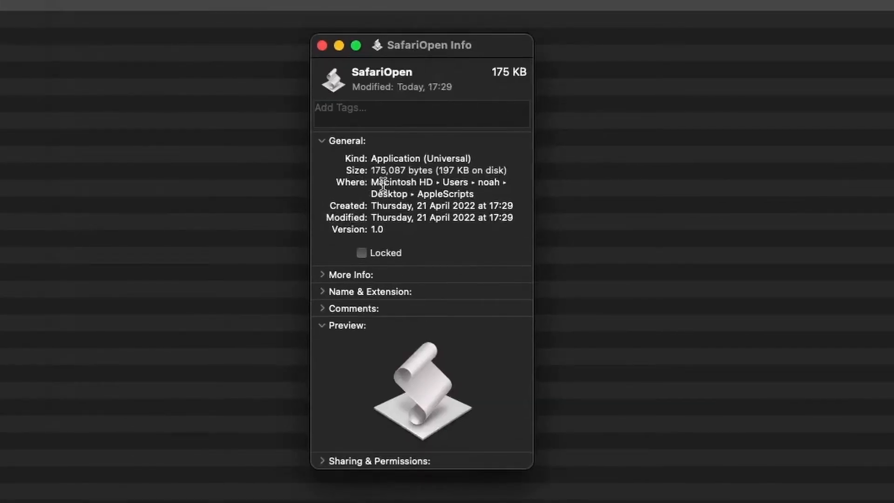
{"action": "right_click", "coordinate": [436, 181]}
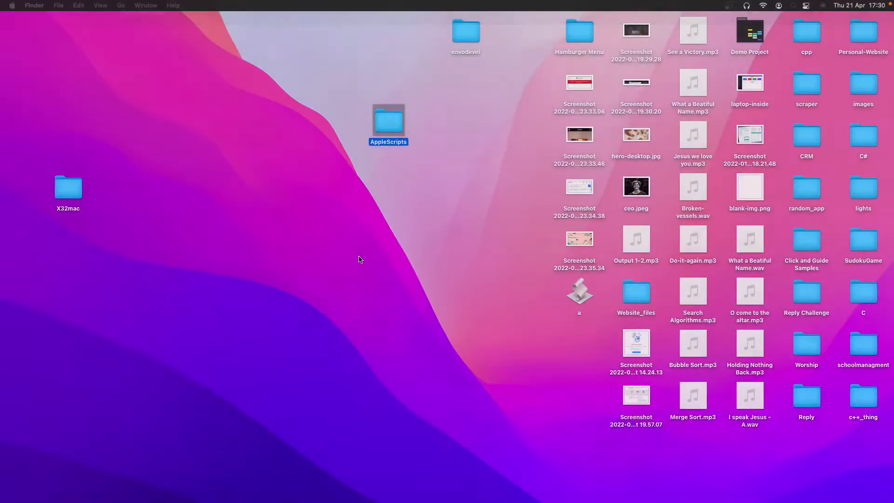
Launch Visual Studio from Spotlight and create a Cocoa Mac app project named safariOpen.
{"action": "type", "text": "vu"}
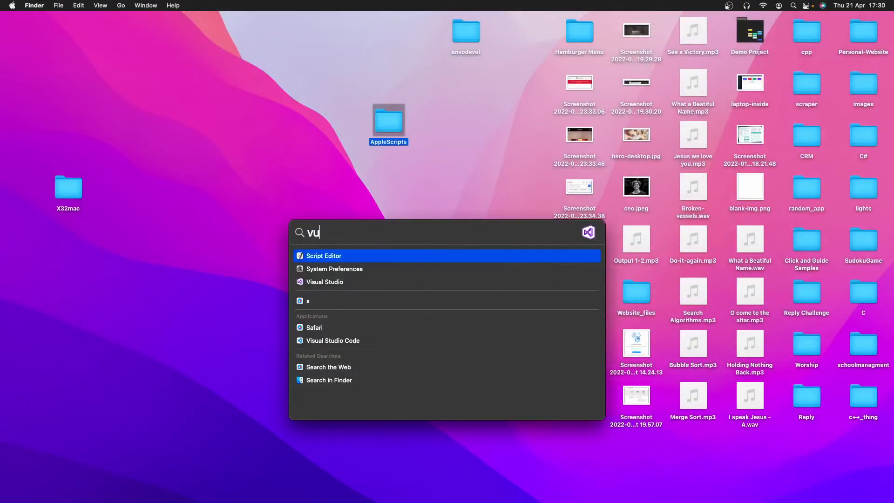
{"action": "key", "text": "backspace"}
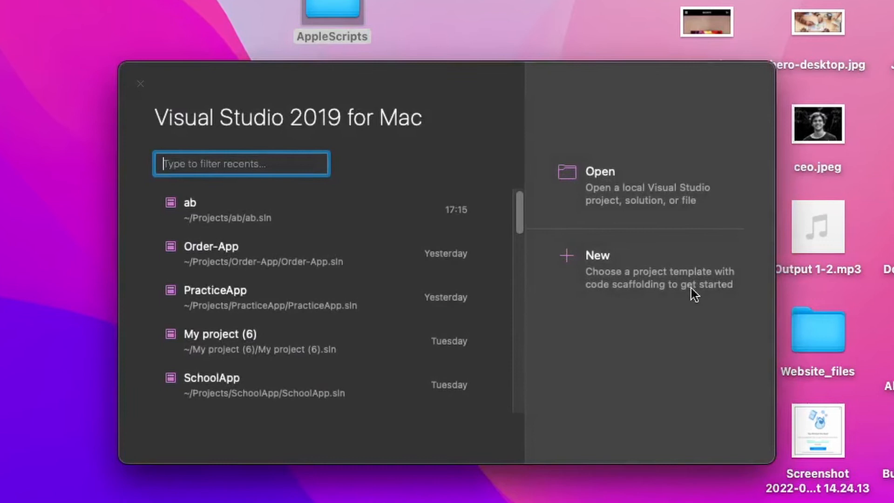
{"action": "mouse_move", "coordinate": [477, 308]}
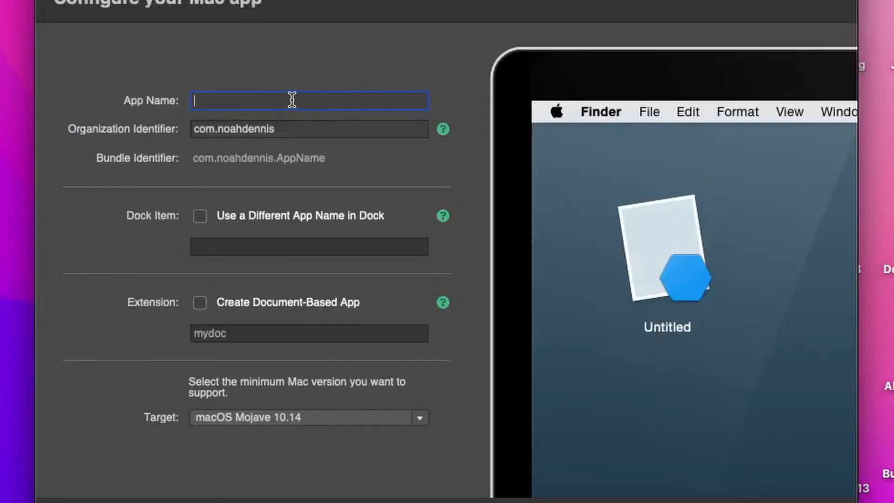
{"action": "type", "text": "safai"}
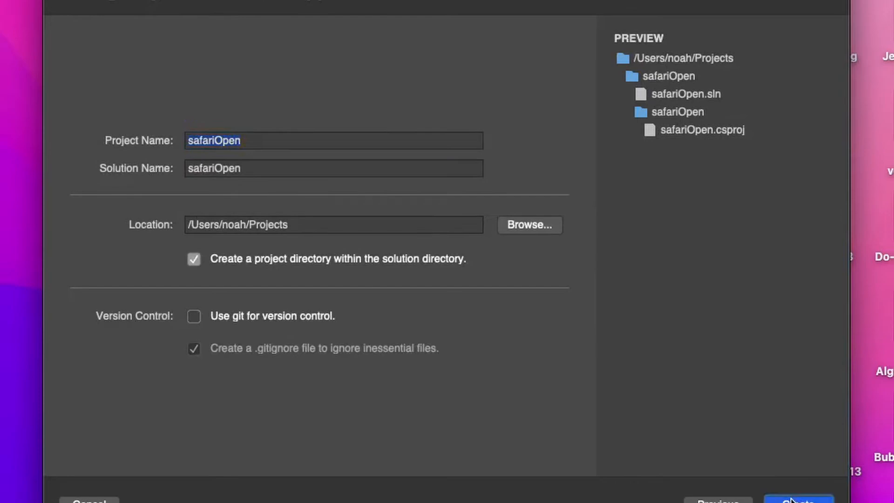
{"action": "left_click", "coordinate": [799, 502]}
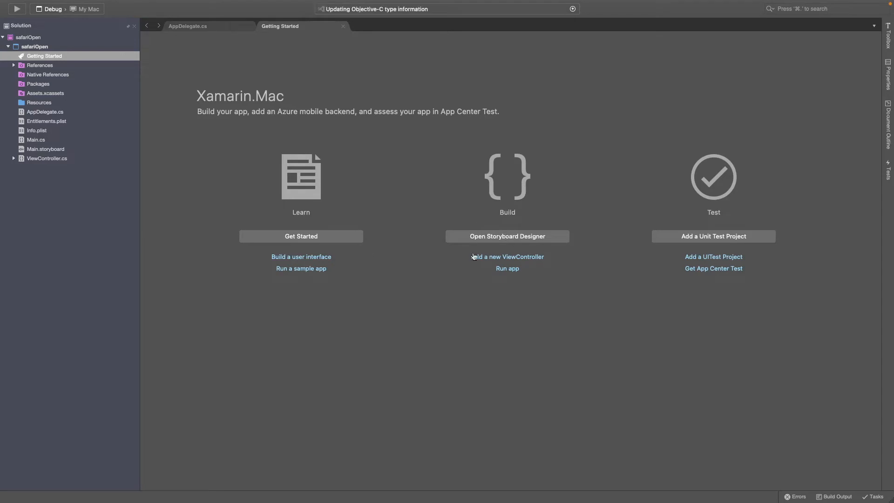
Open the project's Main storyboard in the Xcode interface designer.
{"action": "left_click", "coordinate": [507, 235]}
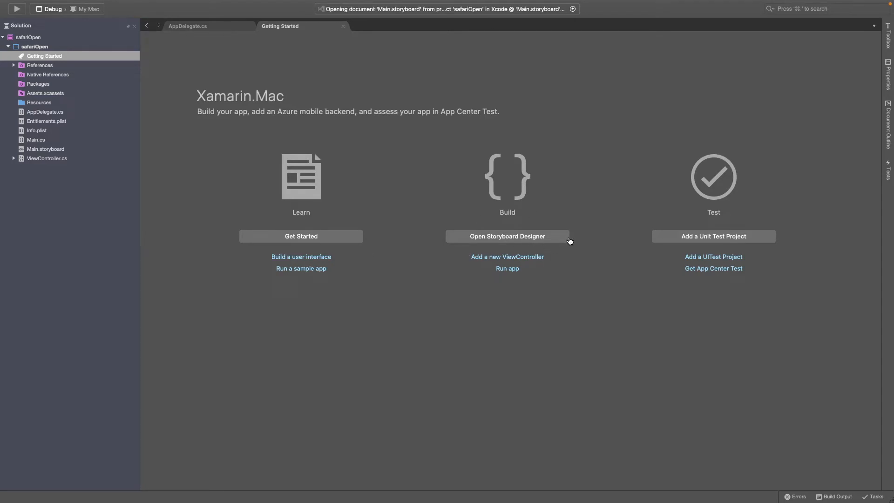
{"action": "left_click", "coordinate": [507, 236]}
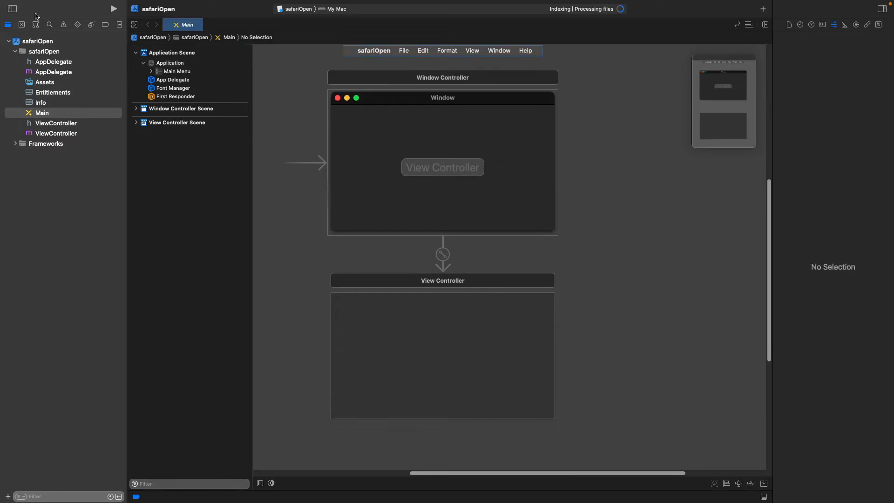
Drag a Push Button from the Object Library into the centre of the View Controller and select it.
{"action": "left_click", "coordinate": [880, 24]}
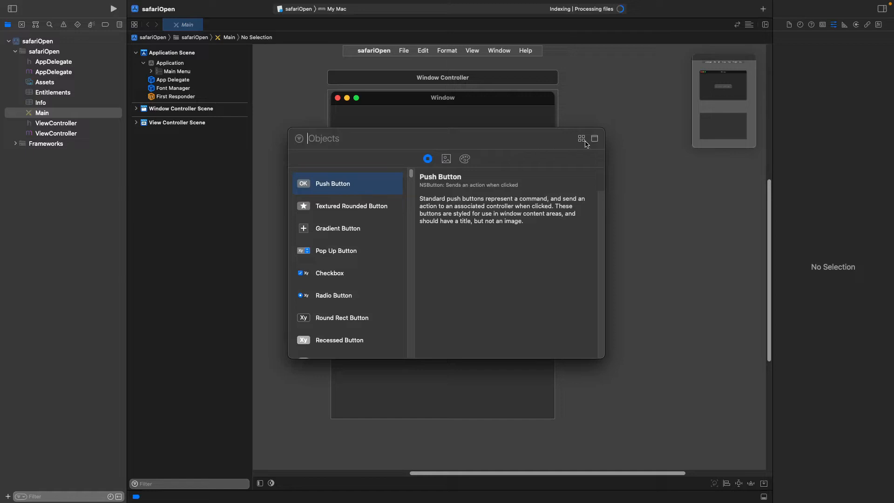
{"action": "left_click_drag", "start_coordinate": [333, 184], "coordinate": [442, 359]}
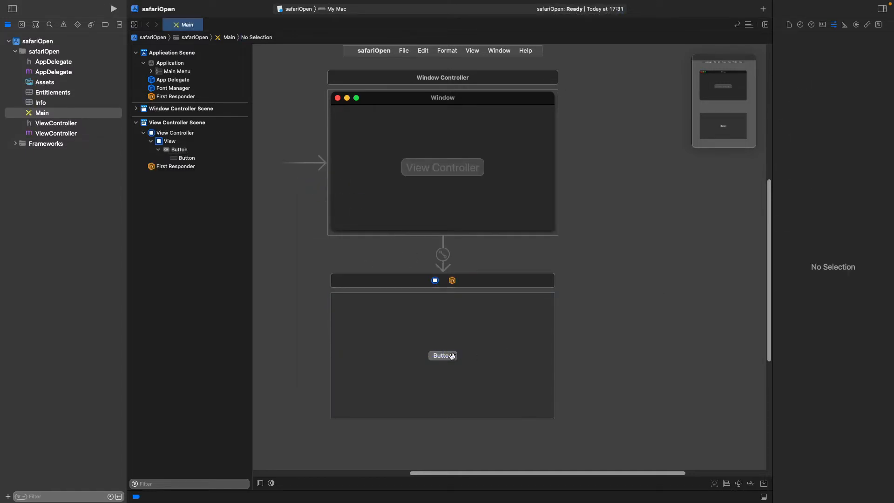
{"action": "left_click", "coordinate": [443, 355]}
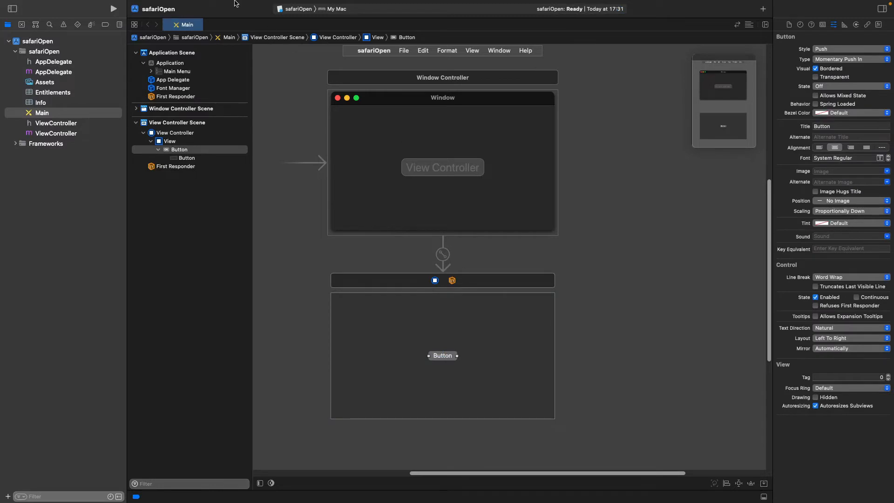
{"action": "left_click", "coordinate": [280, 5]}
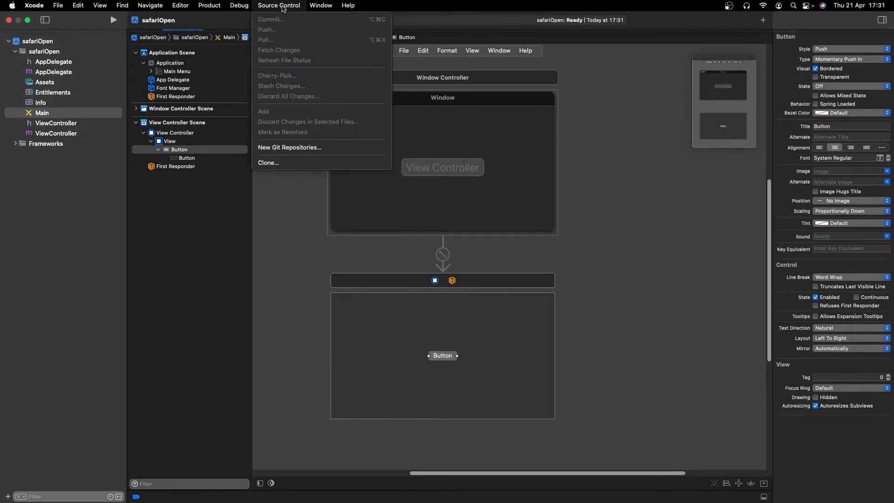
{"action": "left_click", "coordinate": [180, 6]}
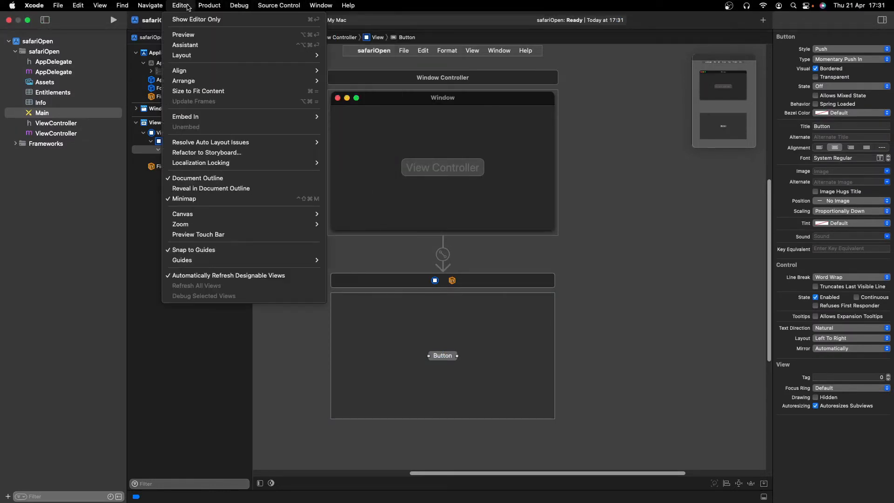
Show the Assistant editor on ViewController.h beside the storyboard and select the button.
{"action": "left_click", "coordinate": [197, 18]}
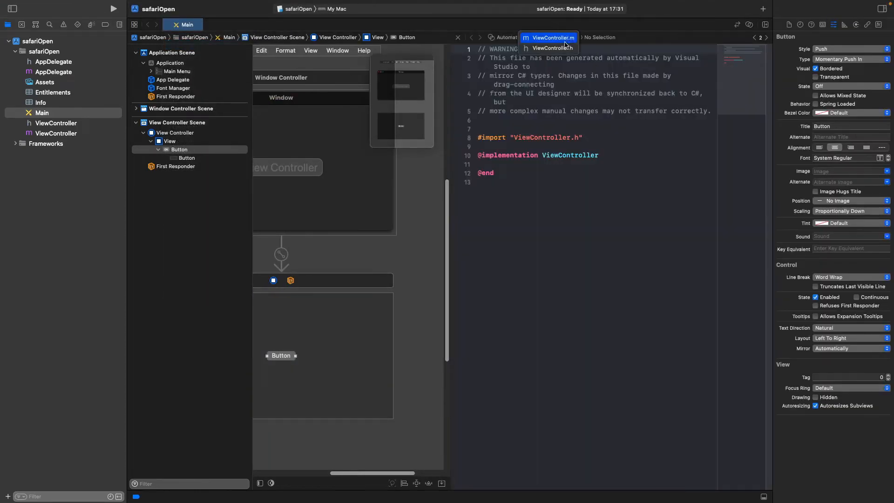
{"action": "mouse_move", "coordinate": [552, 47]}
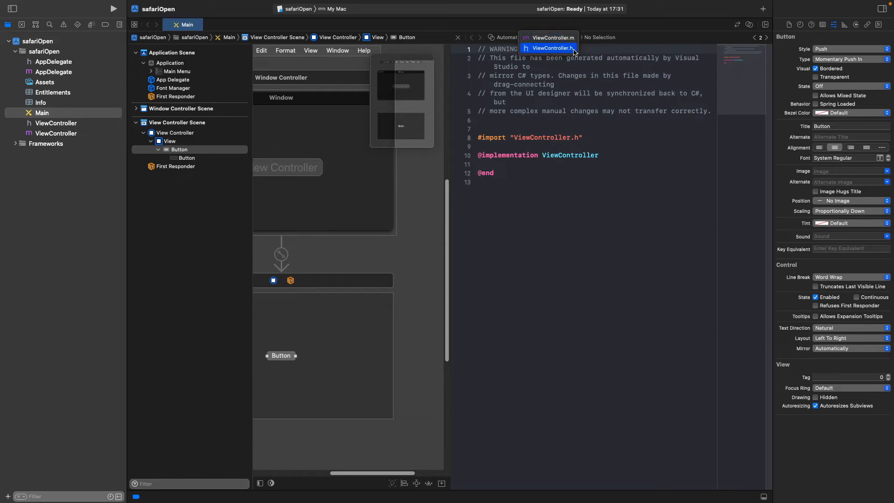
{"action": "left_click", "coordinate": [551, 47]}
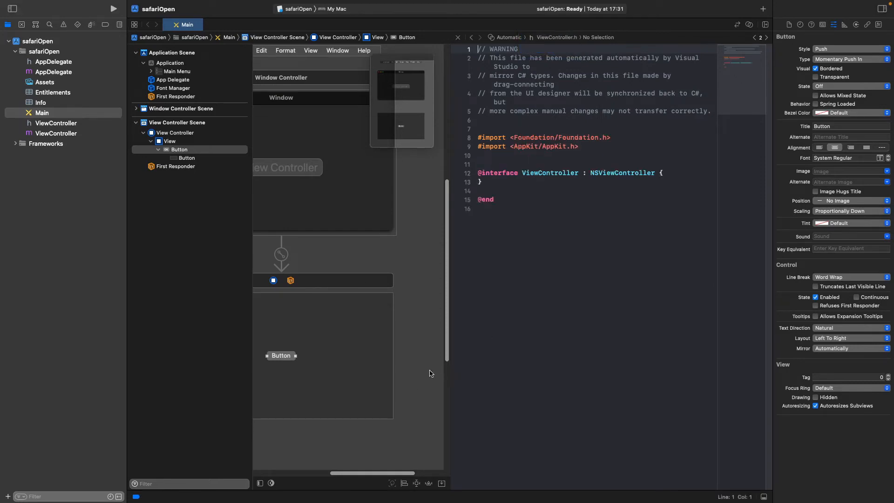
{"action": "left_click", "coordinate": [281, 355]}
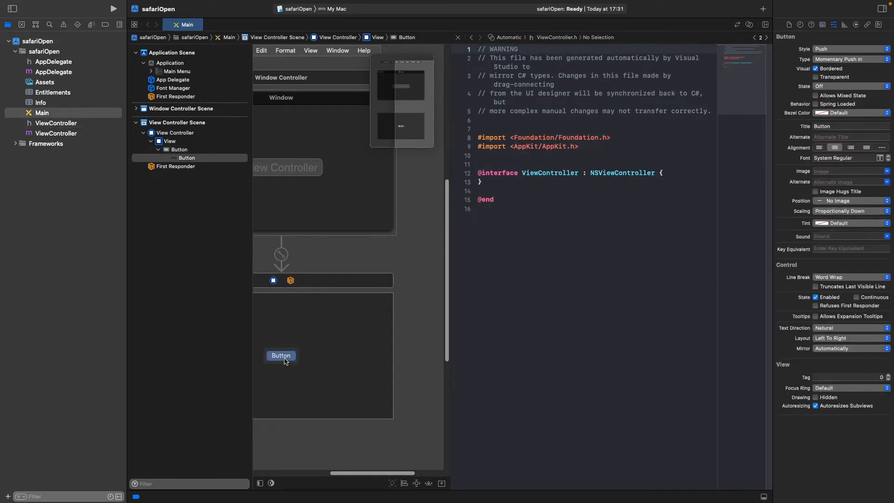
{"action": "left_click", "coordinate": [280, 355]}
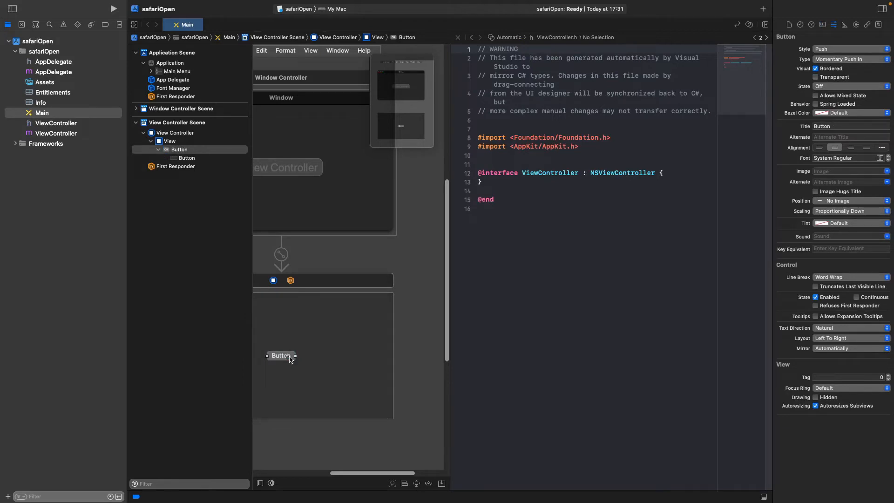
Control-drag the button into the interface and connect it as an Action named ButtonPushed.
{"action": "left_click_drag", "start_coordinate": [281, 355], "coordinate": [524, 193]}
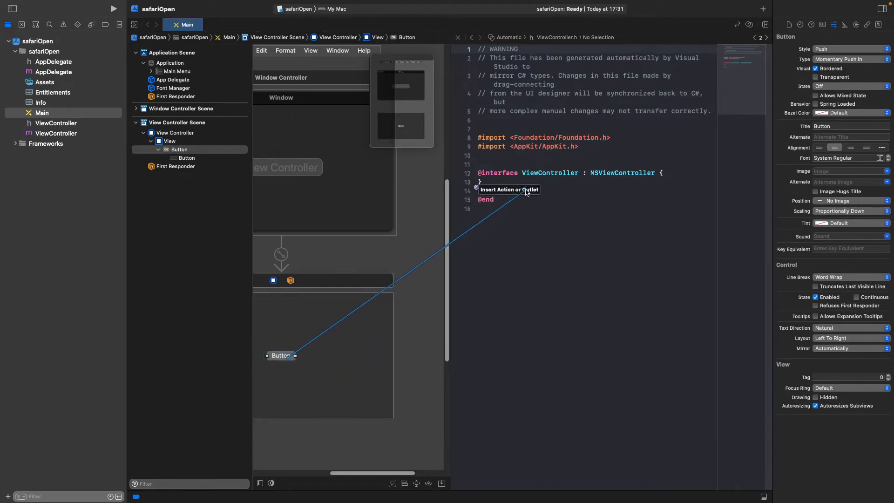
{"action": "left_click", "coordinate": [525, 190]}
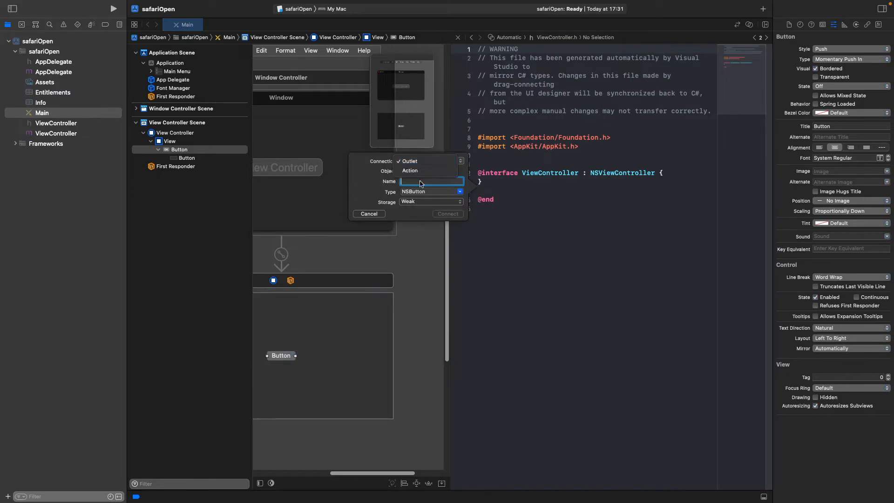
{"action": "left_click", "coordinate": [410, 171]}
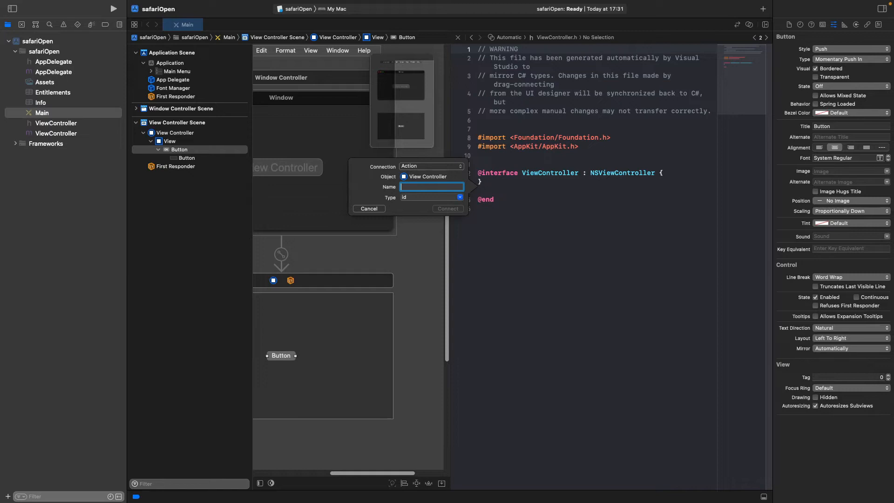
{"action": "type", "text": "ButtonPushed"}
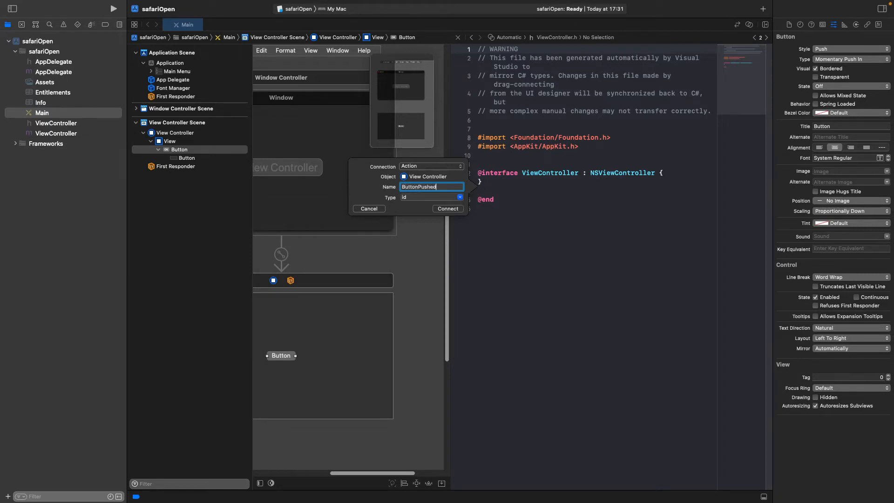
{"action": "left_click", "coordinate": [448, 209]}
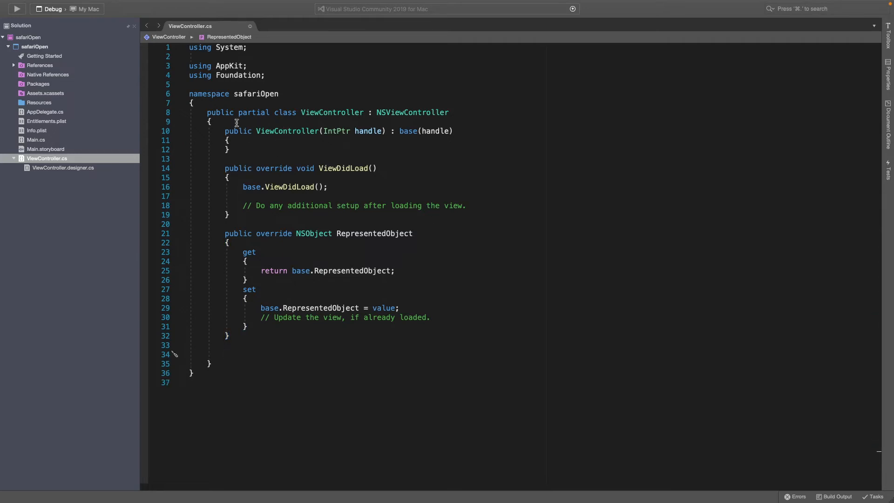
{"action": "mouse_move", "coordinate": [282, 229]}
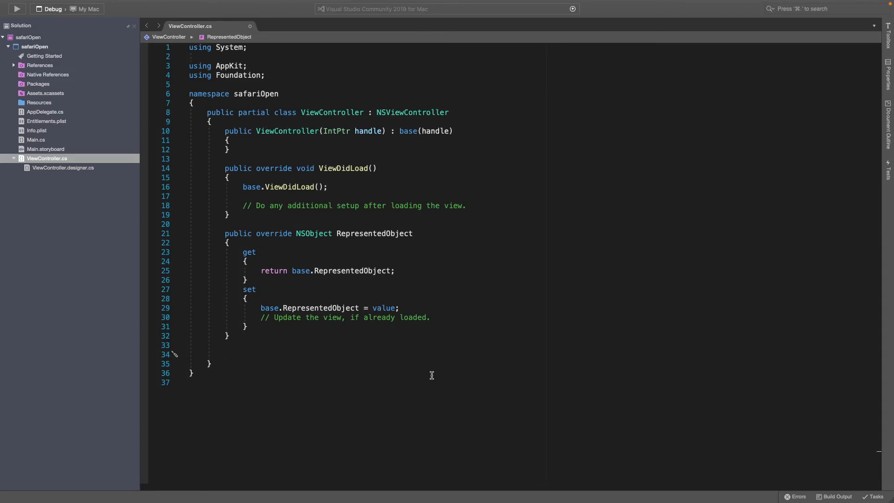
Add the partial void ButtonPushed(NSObject sender) stub and remove its placeholder throw line.
{"action": "type", "text": "part"}
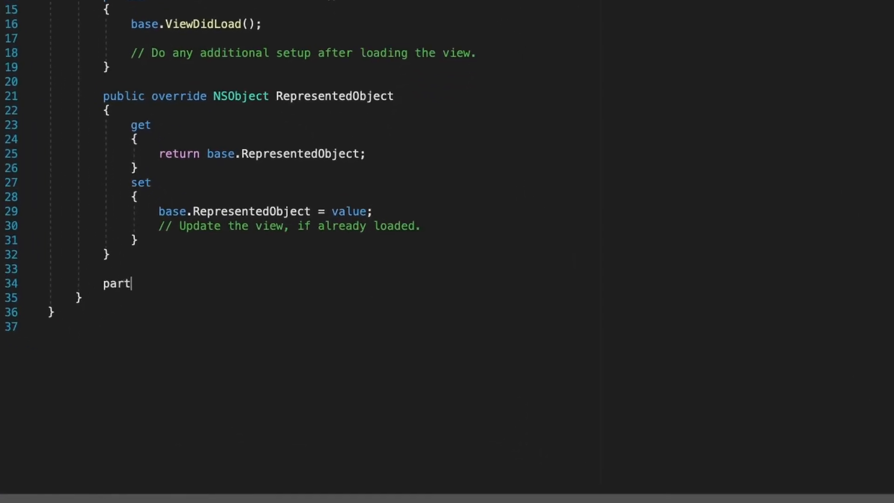
{"action": "type", "text": "part"}
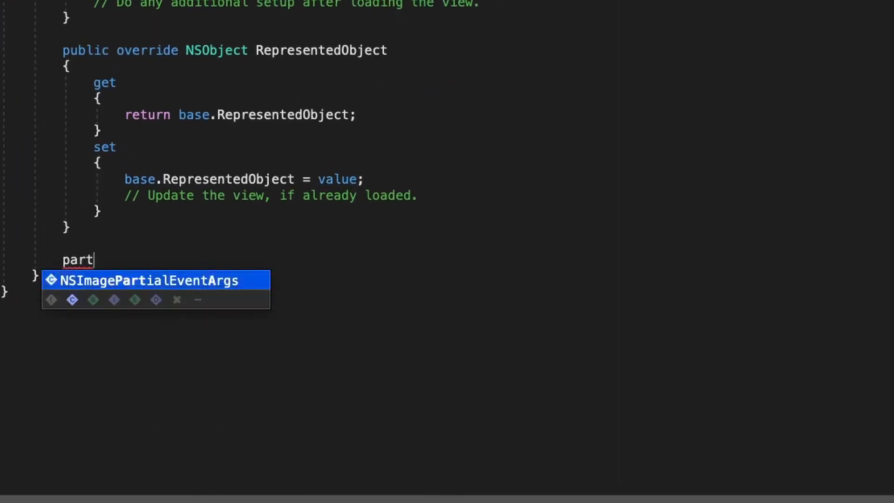
{"action": "type", "text": "ial void"}
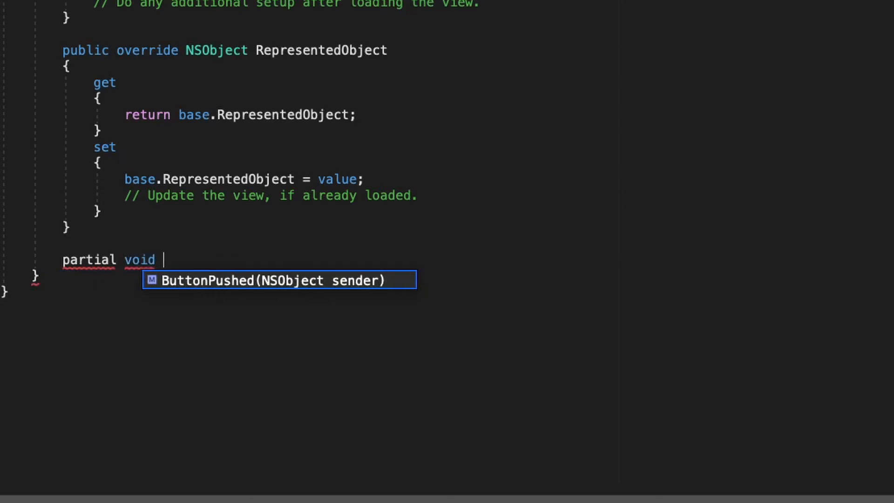
{"action": "type", "text": "pus"}
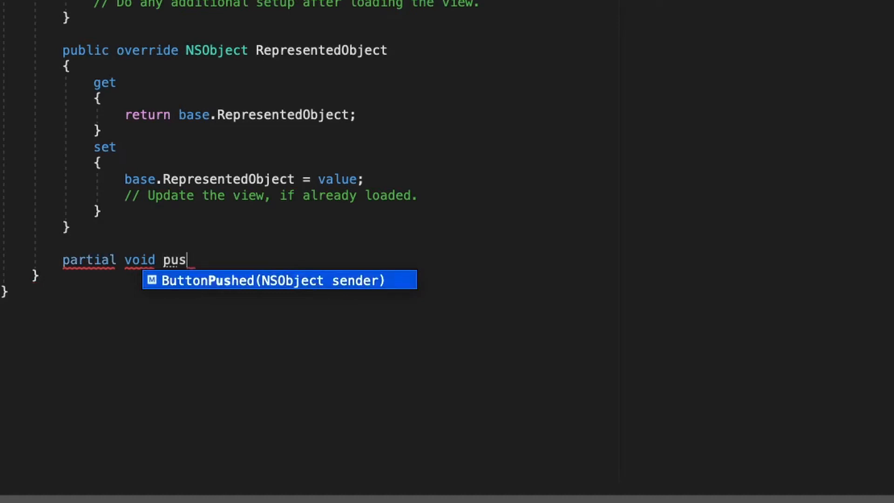
{"action": "key", "text": "Tab"}
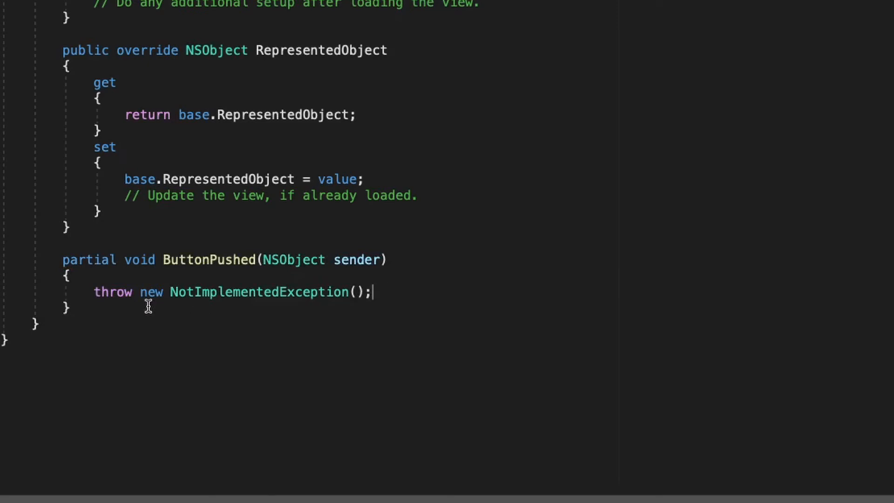
{"action": "key", "text": "Delete"}
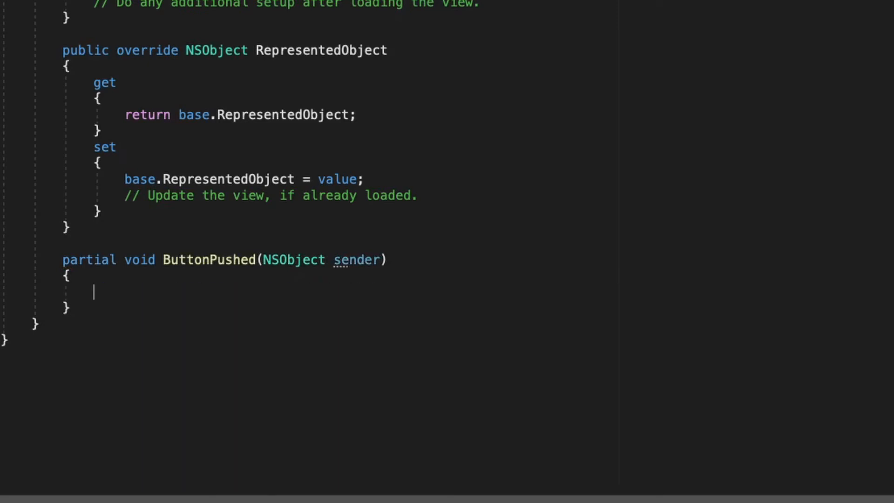
Make the method body Console.WriteLine("a").
{"action": "type", "text": "Conso"}
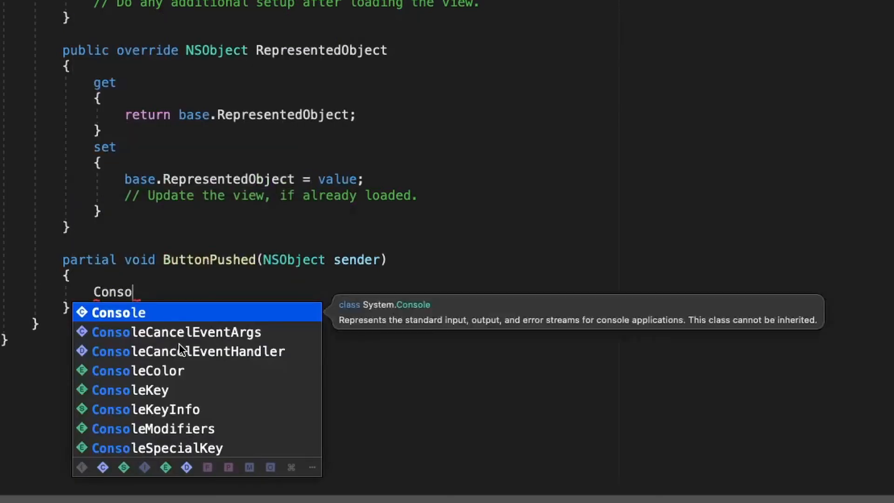
{"action": "type", "text": ".wo"}
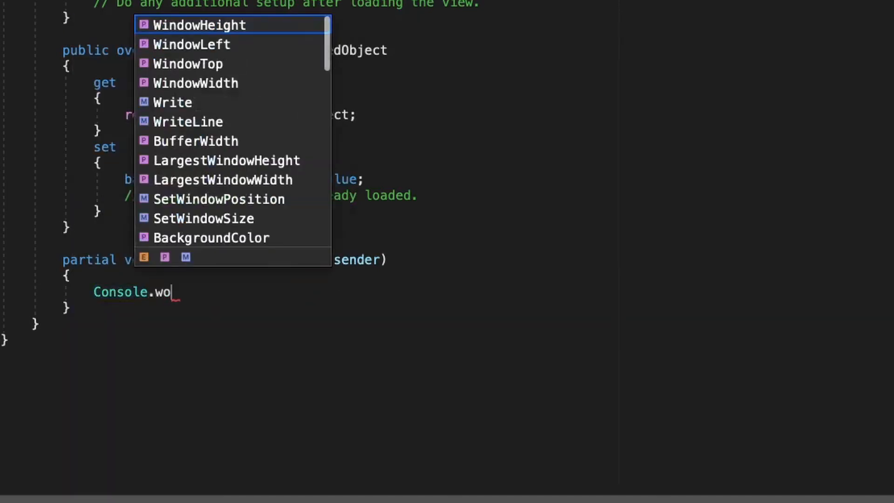
{"action": "key", "text": "backspace"}
{"action": "type", "text": "WriteLine("}
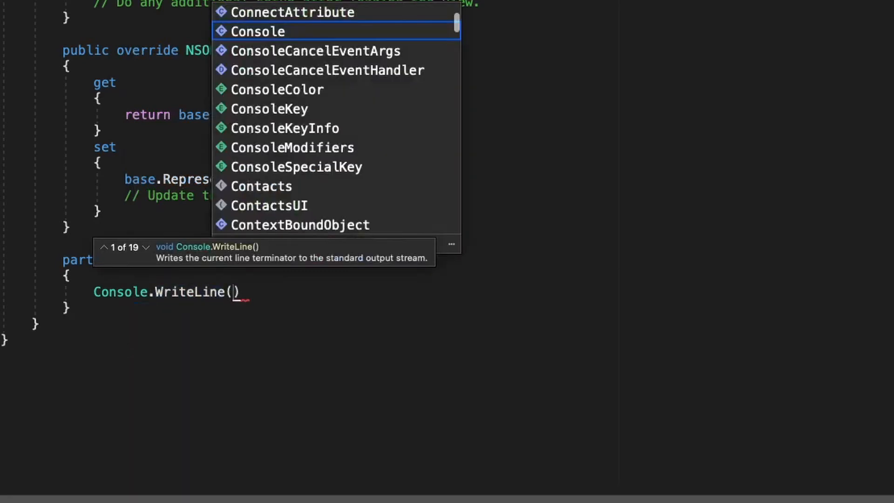
{"action": "type", "text": "\"a\""}
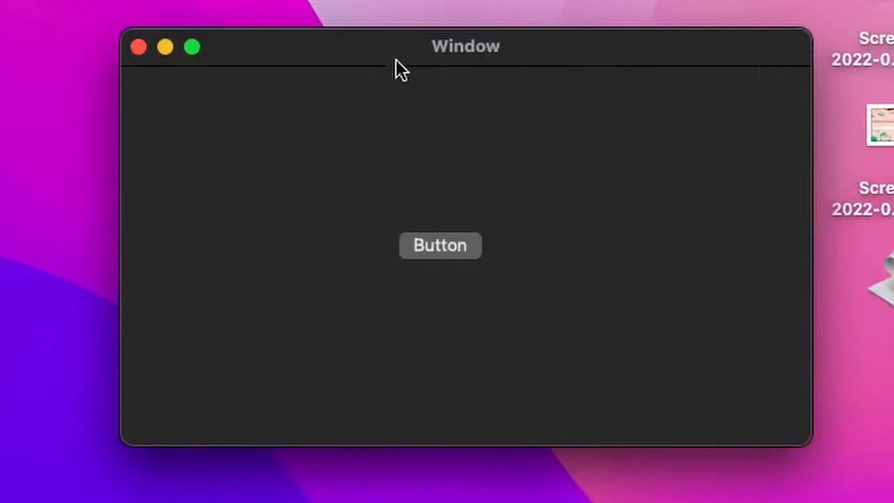
{"action": "mouse_move", "coordinate": [543, 370]}
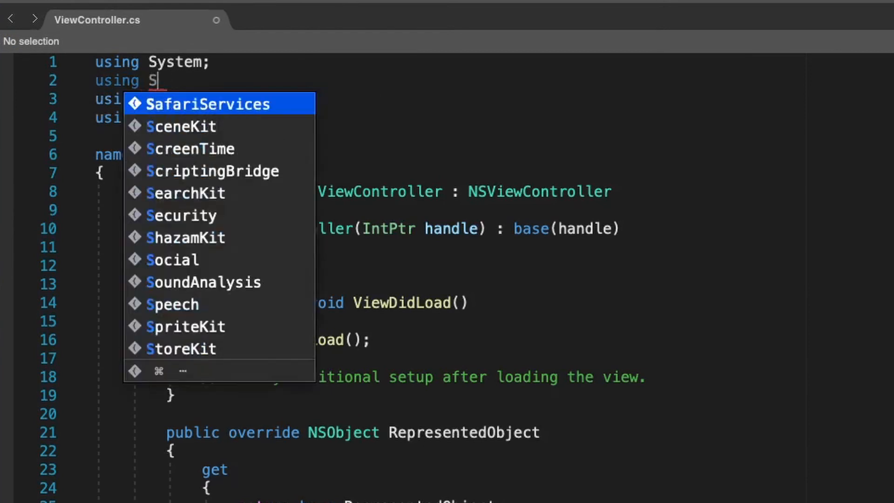
Import System.Diagnostics and begin a Process.Start call in ButtonPushed.
{"action": "type", "text": "ystem.Diagnostics"}
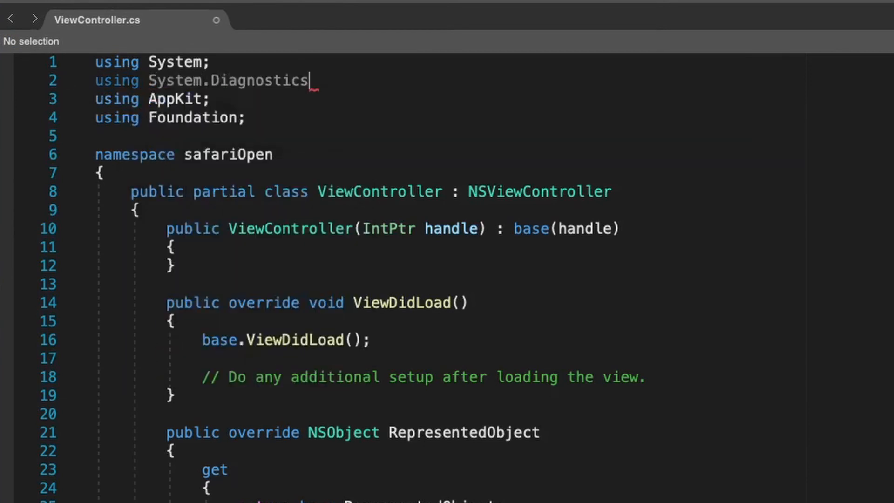
{"action": "scroll", "scroll_direction": "down", "scroll_amount": 3}
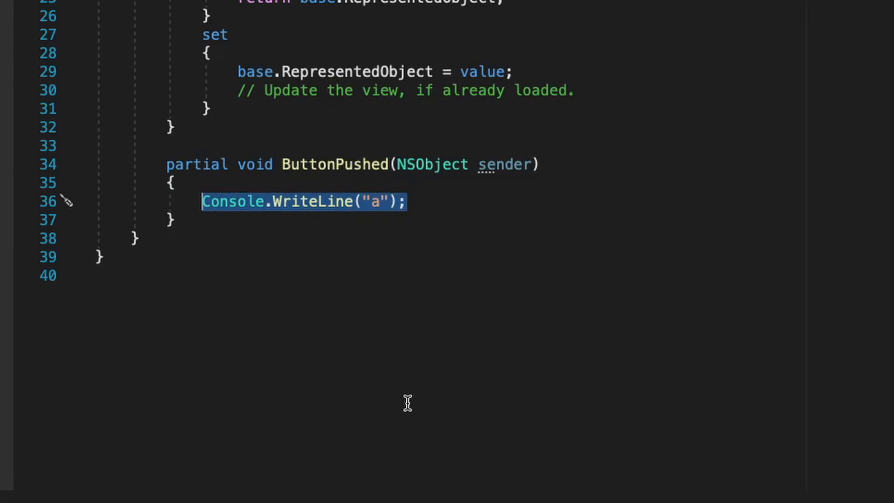
{"action": "type", "text": "Process.Start(\""}
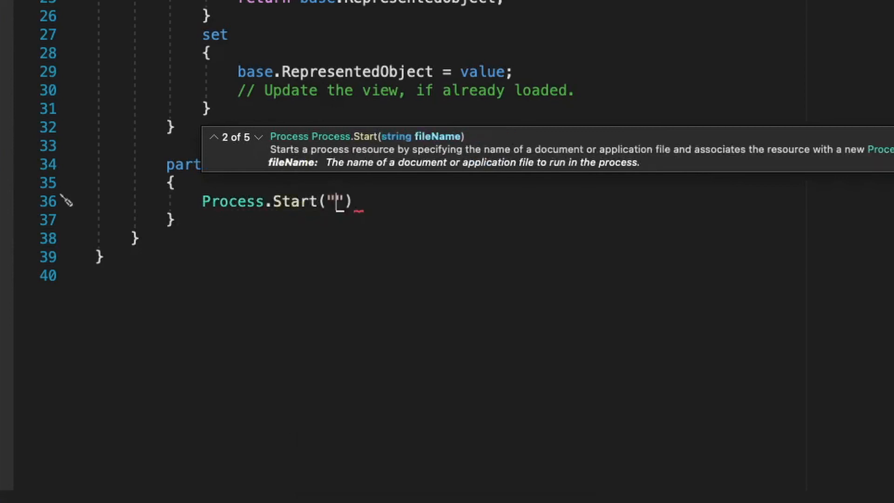
{"action": "type", "text": "/User"}
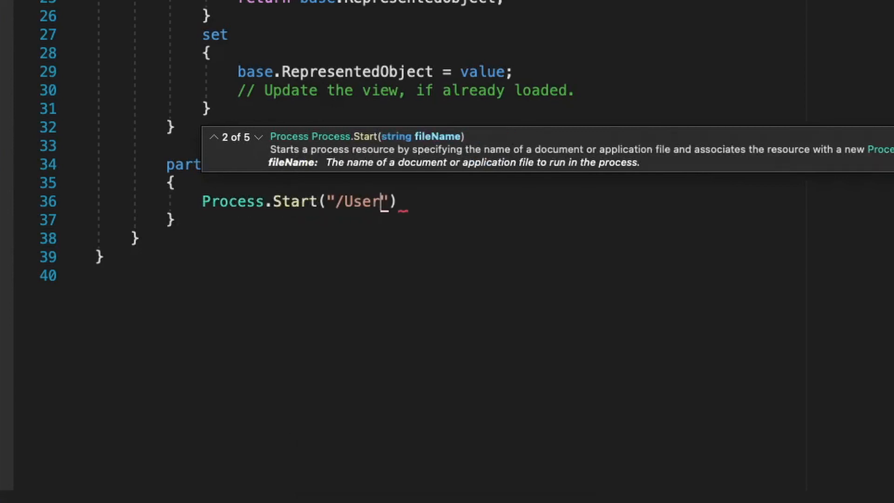
{"action": "key", "text": "backspace"}
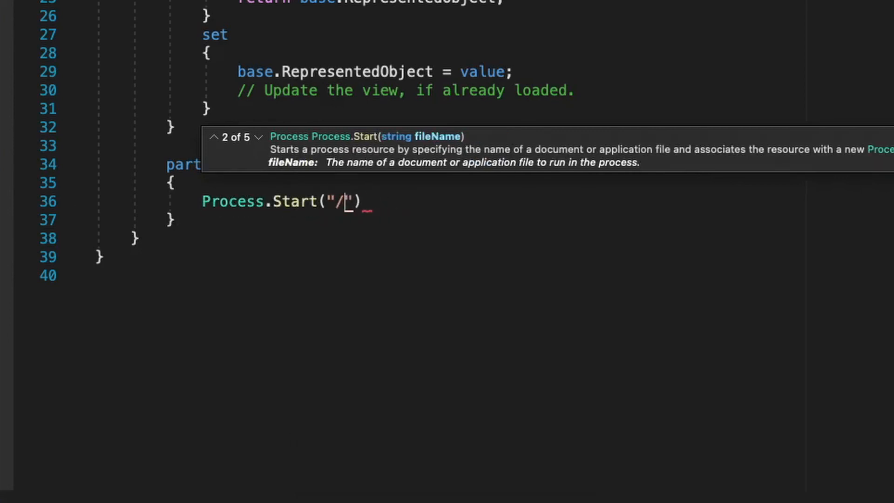
Point Process.Start at /Users/noah/Desktop/AppleScripts/SafariOpen.app.
{"action": "type", "text": "Users/noah/Desktop/AppleScripts"}
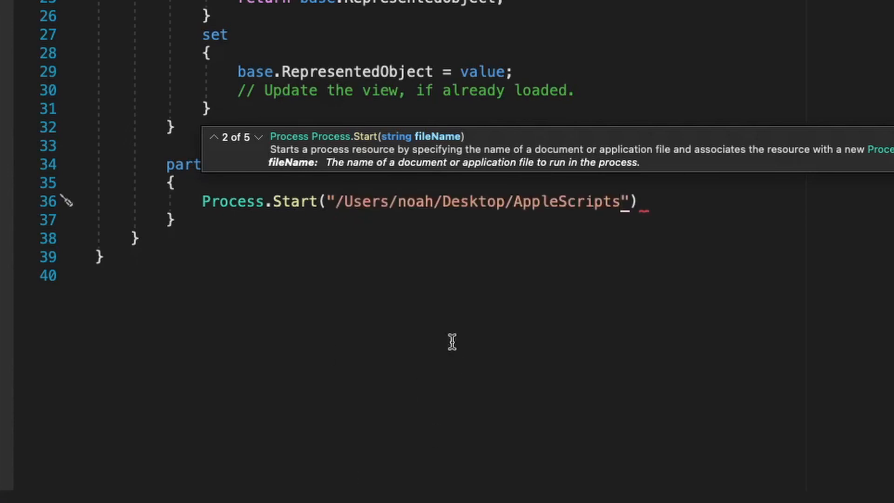
{"action": "mouse_move", "coordinate": [453, 222]}
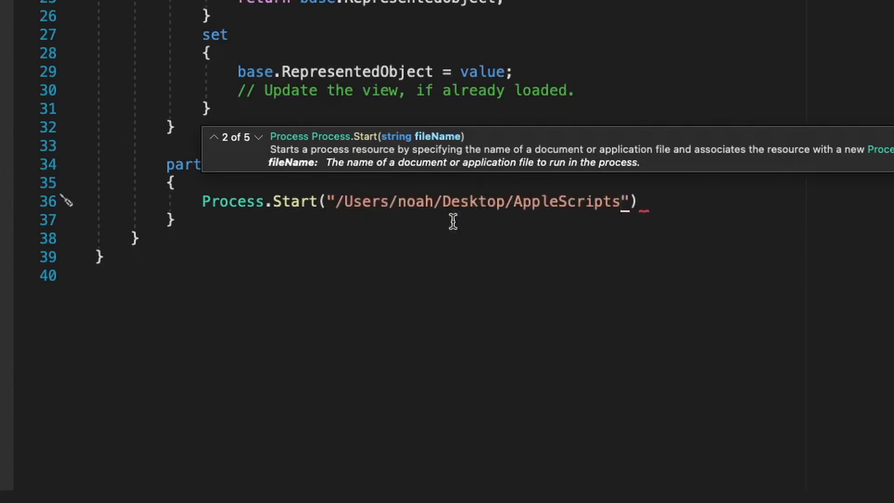
{"action": "mouse_move", "coordinate": [597, 231]}
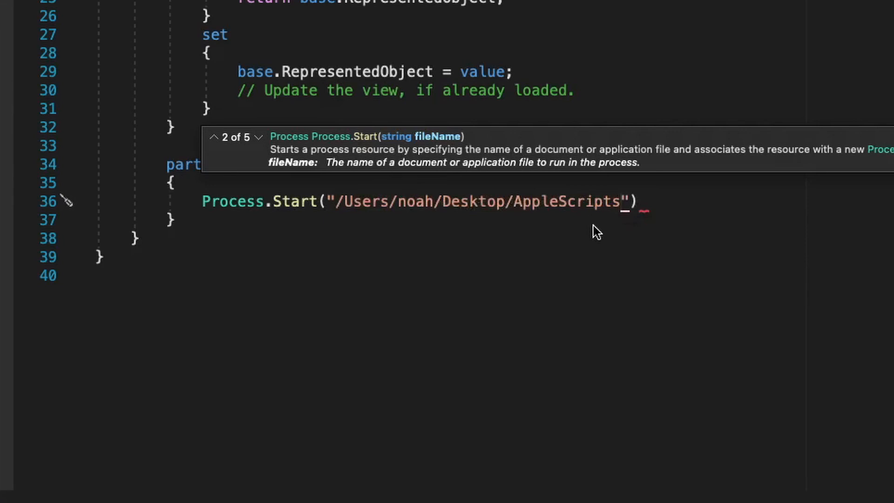
{"action": "type", "text": "/"}
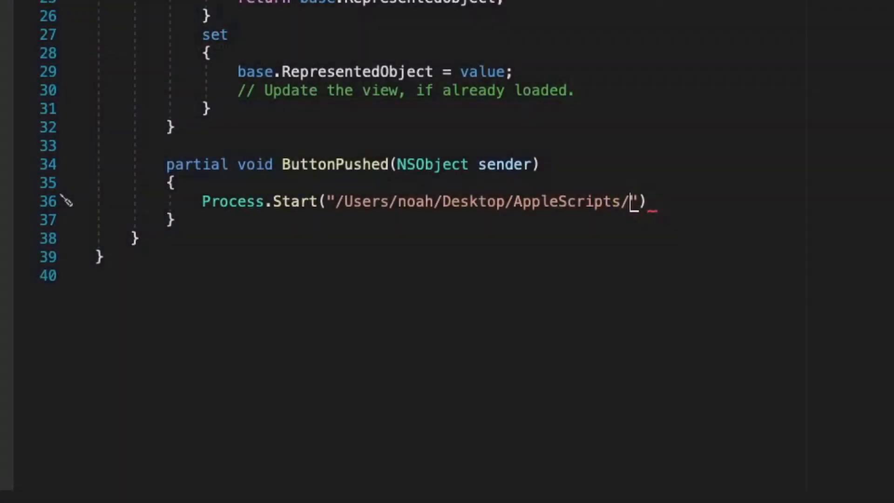
{"action": "type", "text": "Safari"}
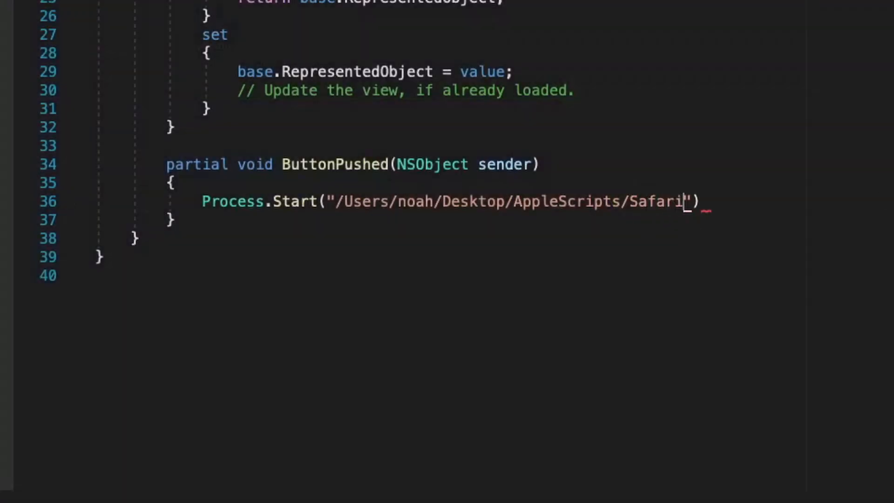
{"action": "type", "text": "Open/"}
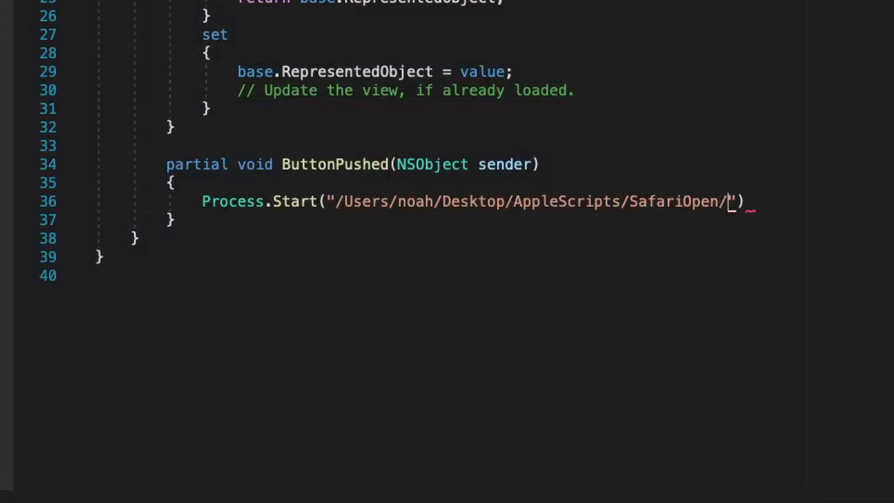
{"action": "type", "text": ".app"}
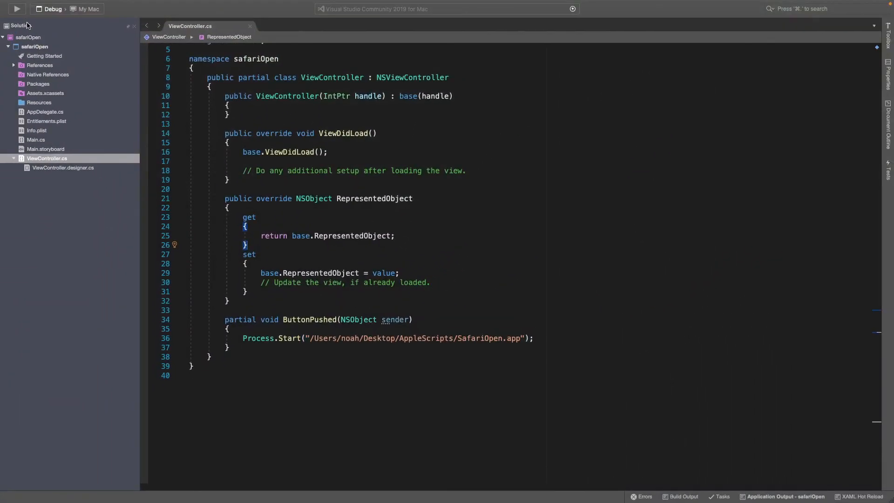
Build and run safariOpen so its Button can launch Safari on apple.com.
{"action": "left_click", "coordinate": [16, 9]}
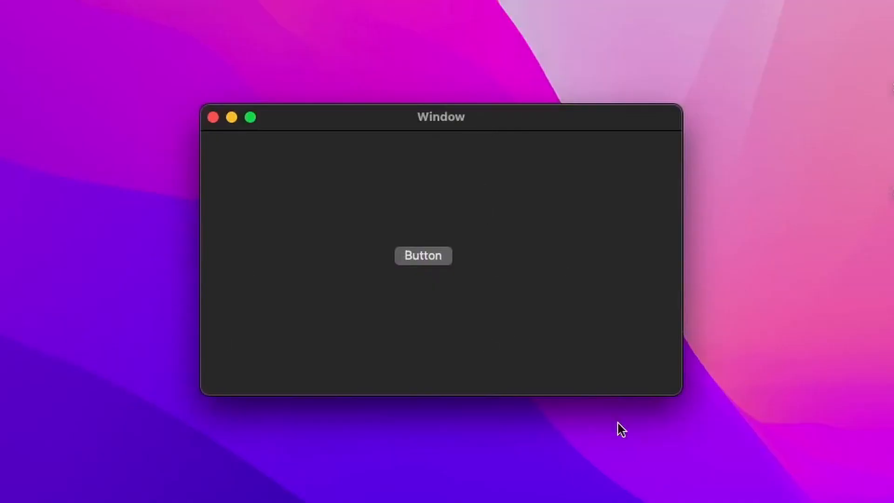
{"action": "mouse_move", "coordinate": [487, 187]}
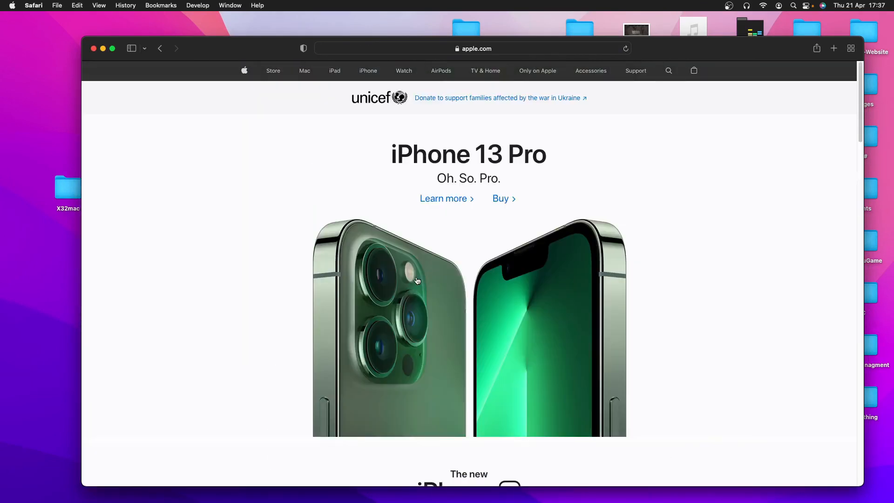
{"action": "mouse_move", "coordinate": [721, 224]}
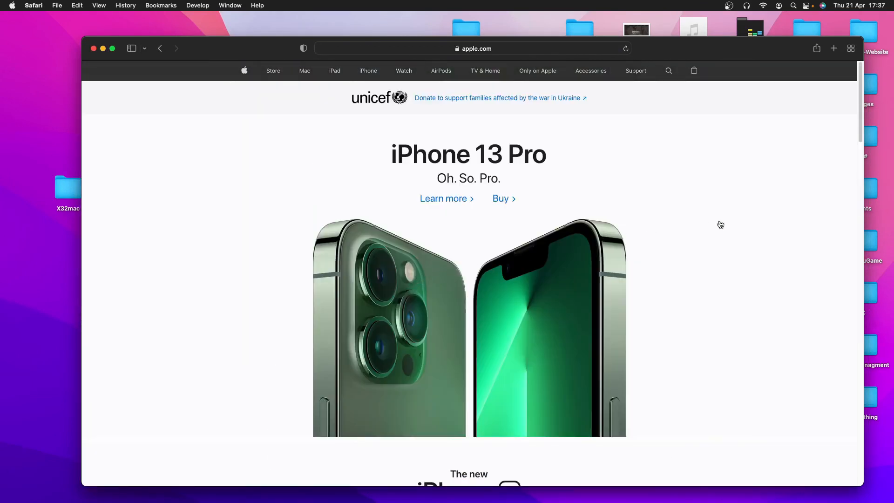